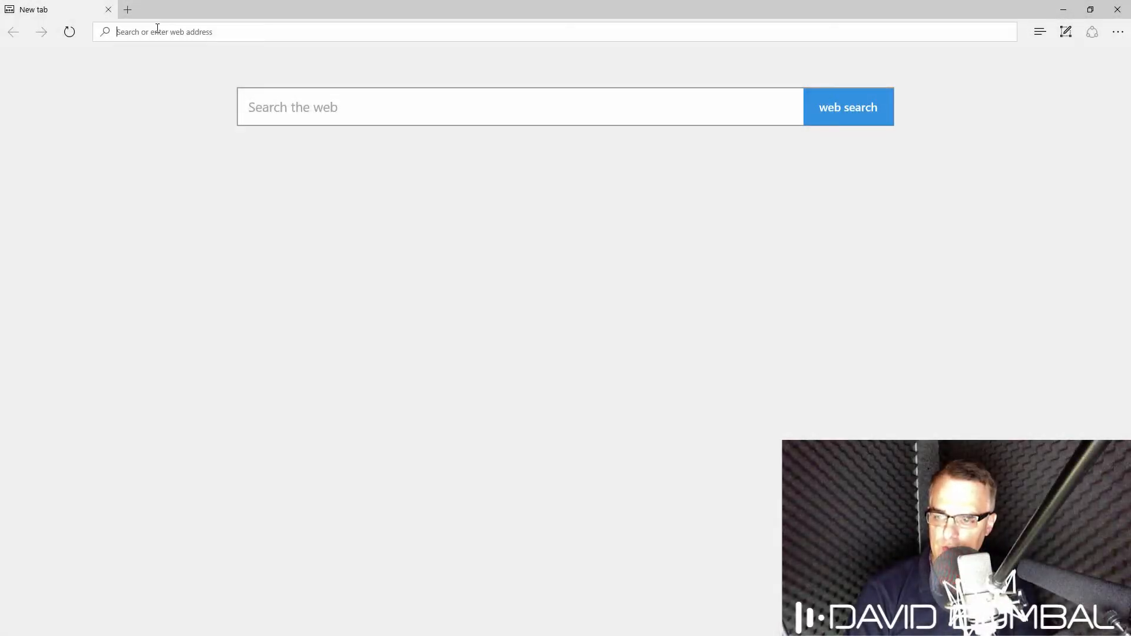
# Browse to 192.168.1.245 and begin entering the uwmadmin credentials in the Login form.
pyautogui.write('192.168.1.245/')
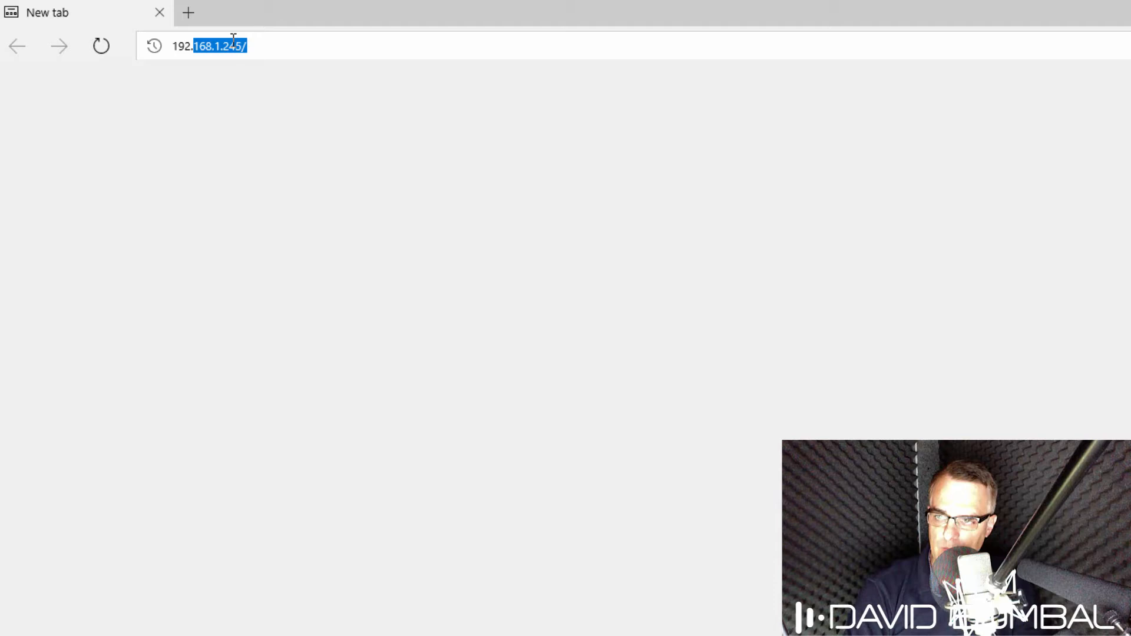
pyautogui.moveTo(287, 40)
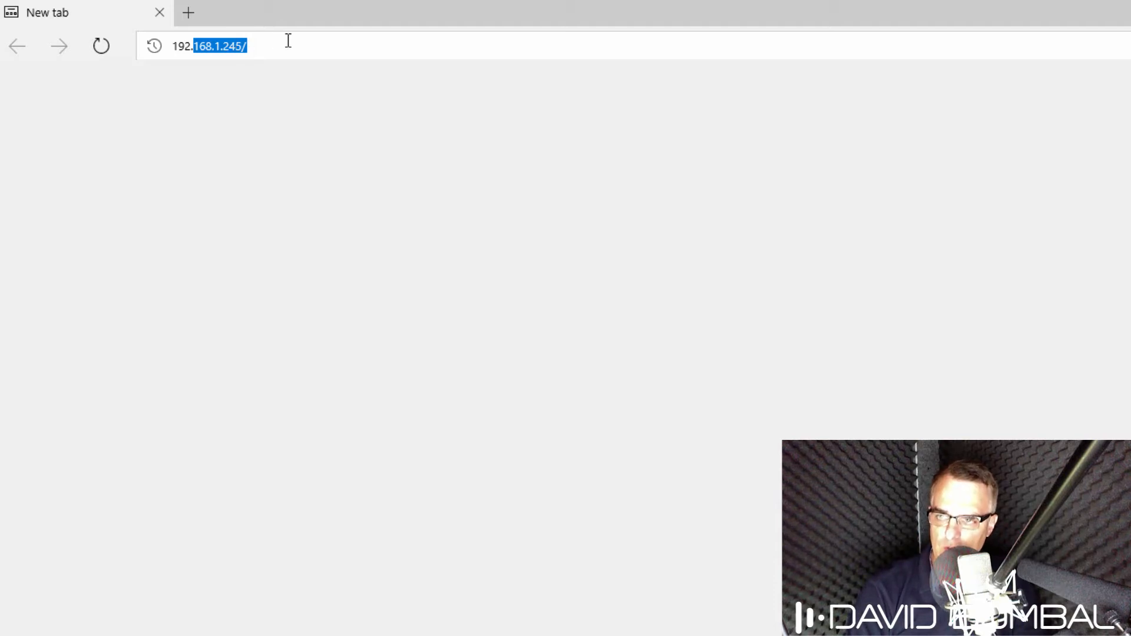
pyautogui.press('Return')
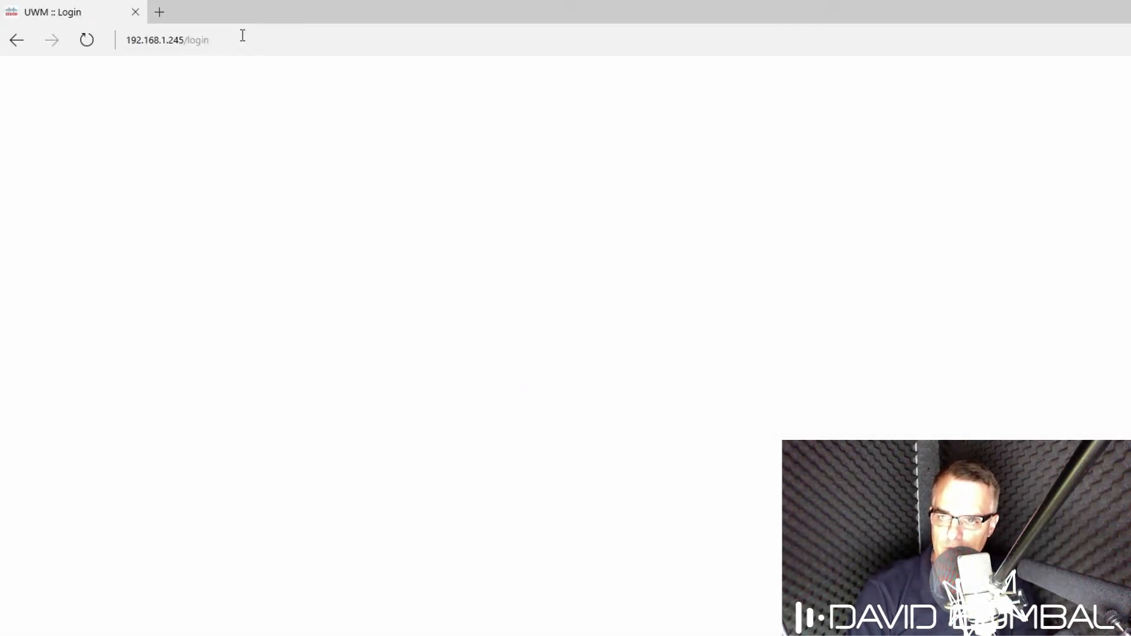
pyautogui.click(721, 225)
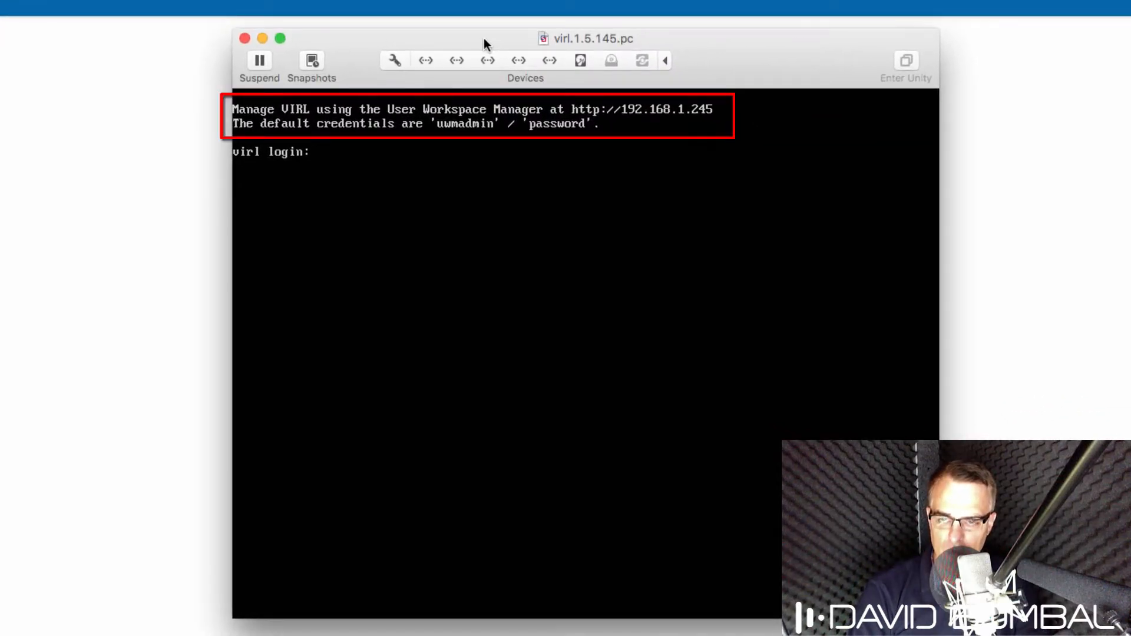
pyautogui.moveTo(462, 27)
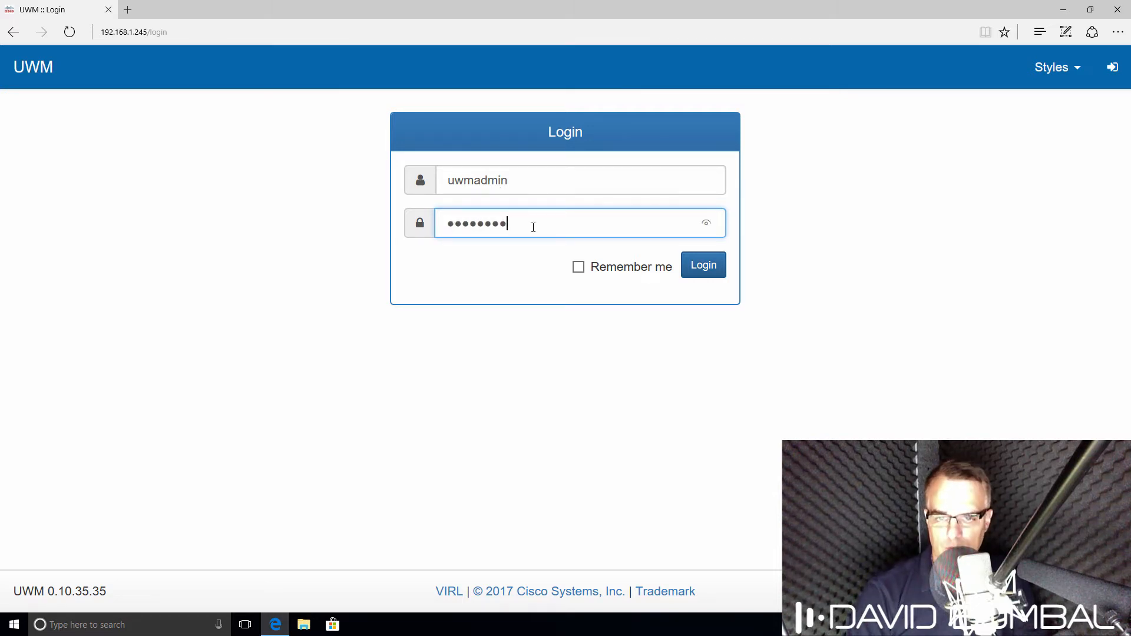
# Log in as uwmadmin, expand VIRL Server and go to Salt Configuration and Status.
pyautogui.click(702, 265)
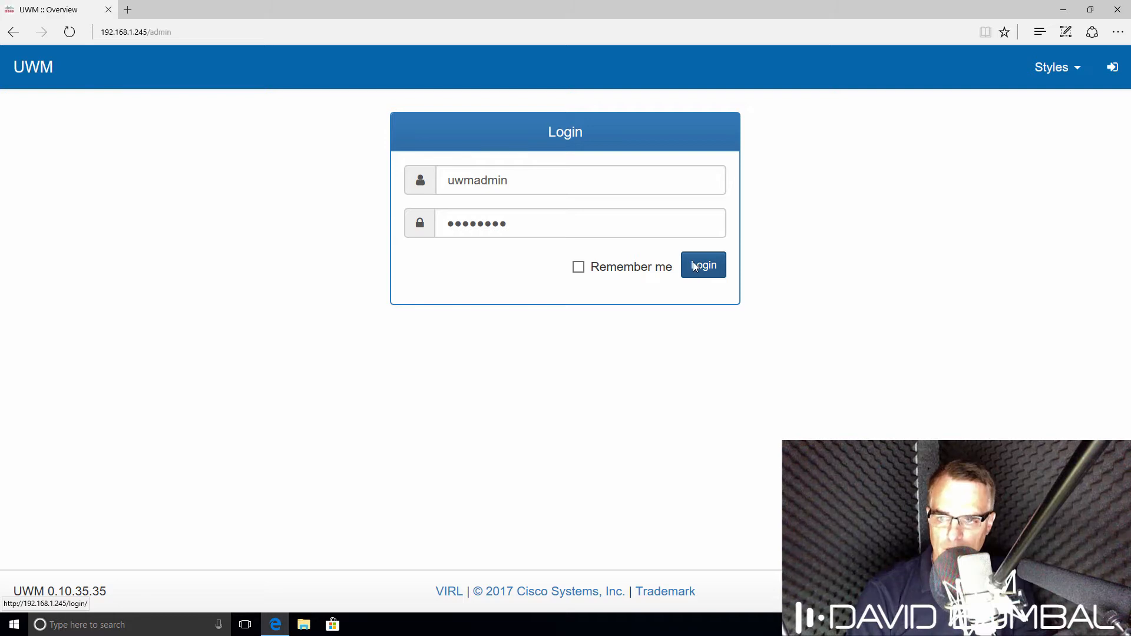
pyautogui.click(703, 265)
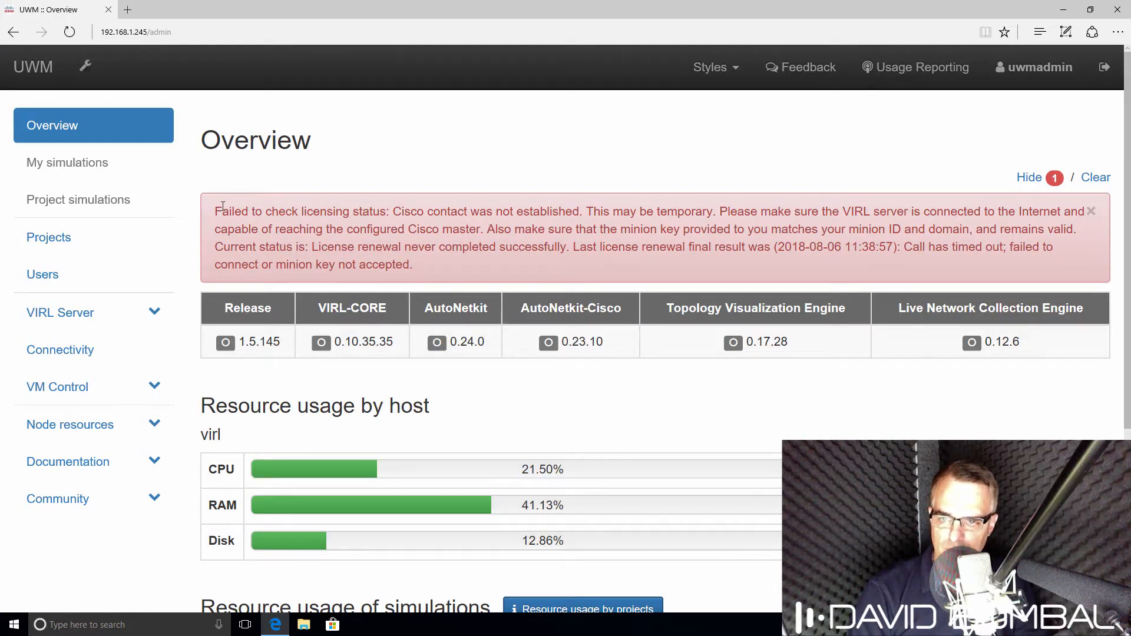
pyautogui.moveTo(215, 211); pyautogui.dragTo(412, 264)
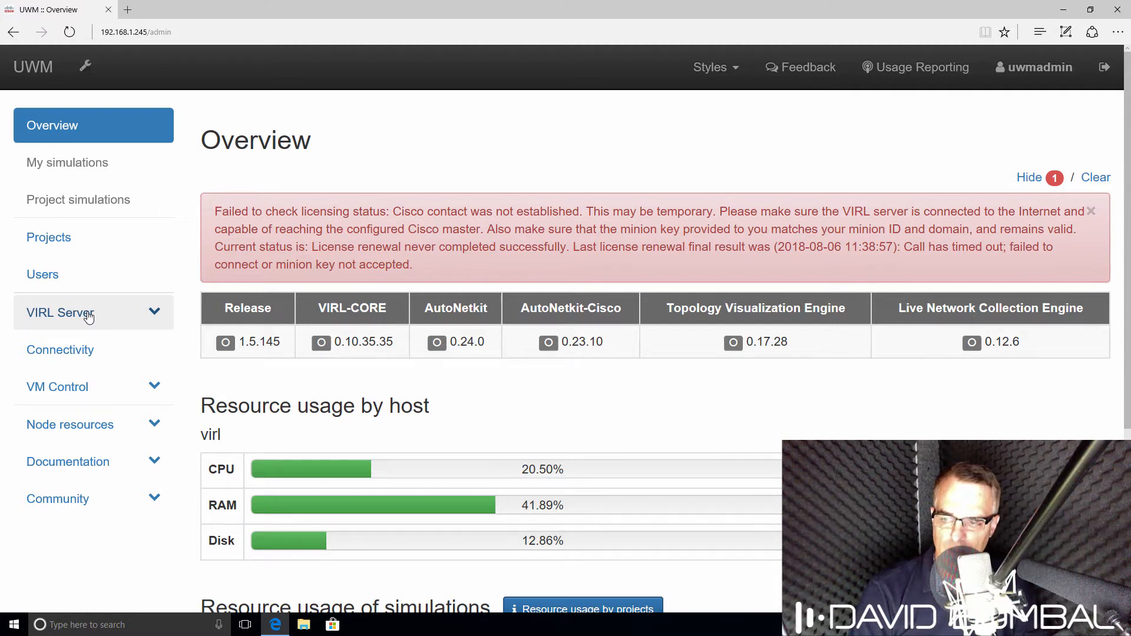
pyautogui.click(60, 314)
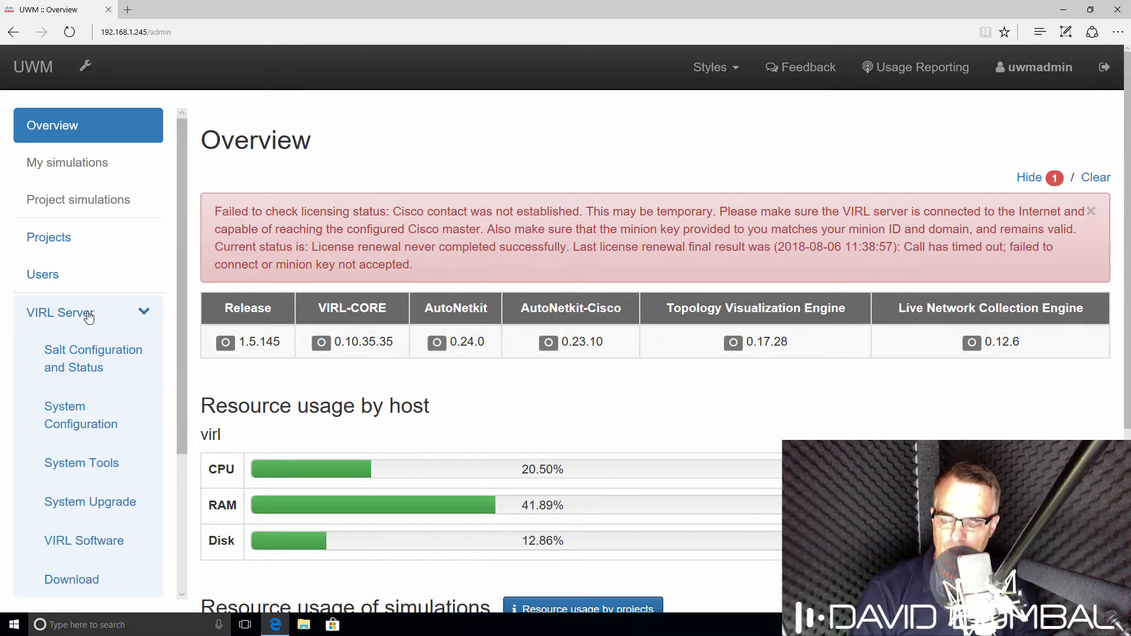
pyautogui.moveTo(92, 358)
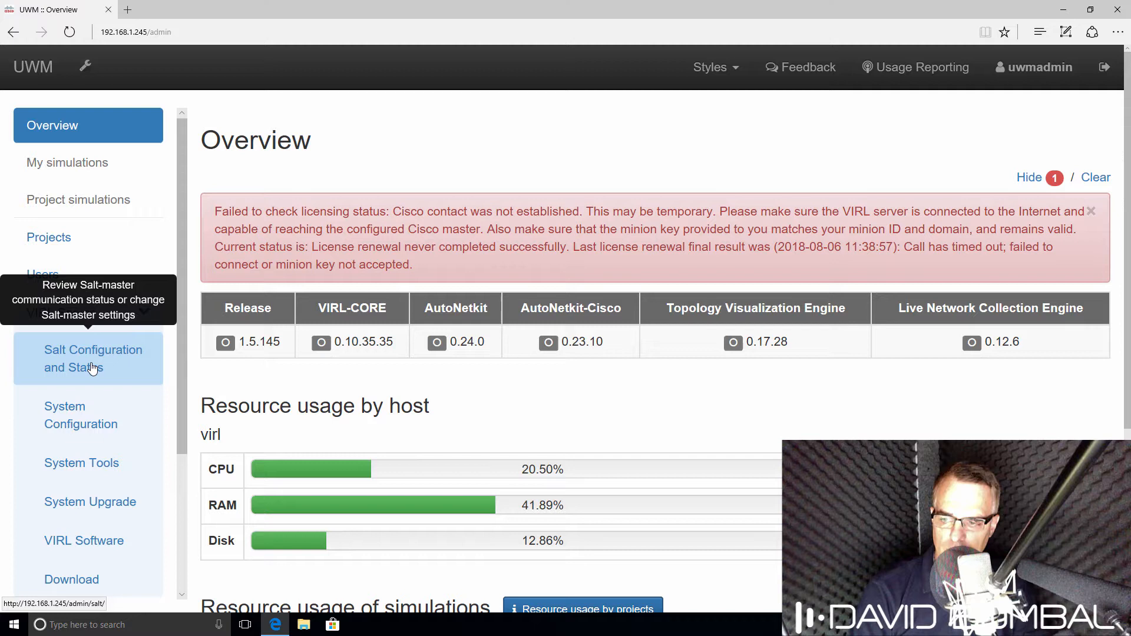
pyautogui.click(92, 358)
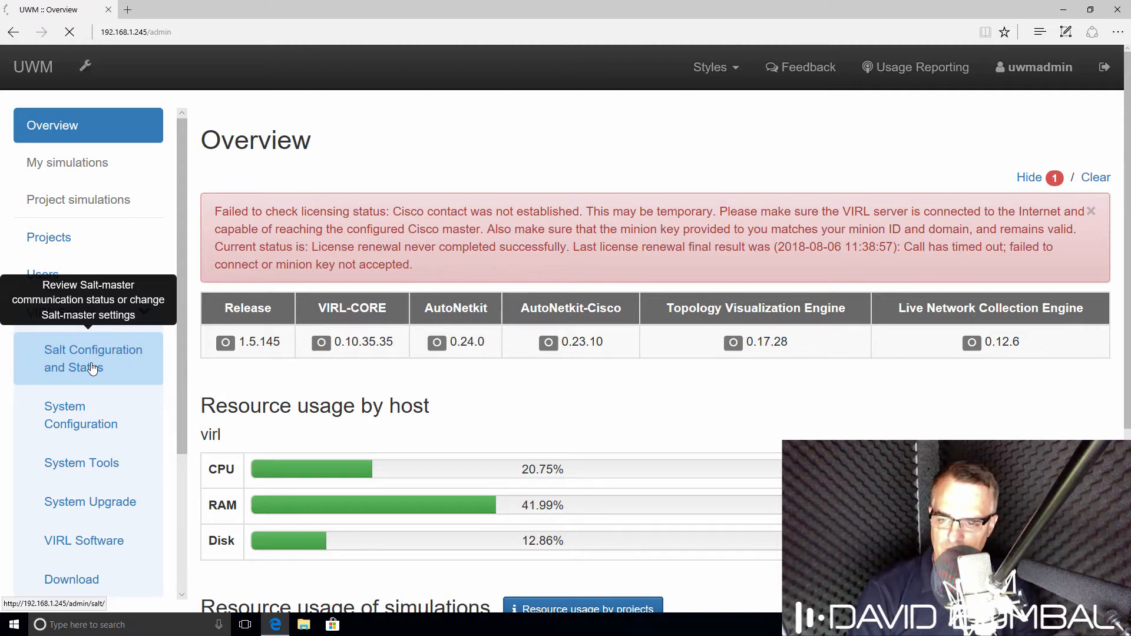
pyautogui.moveTo(421, 367)
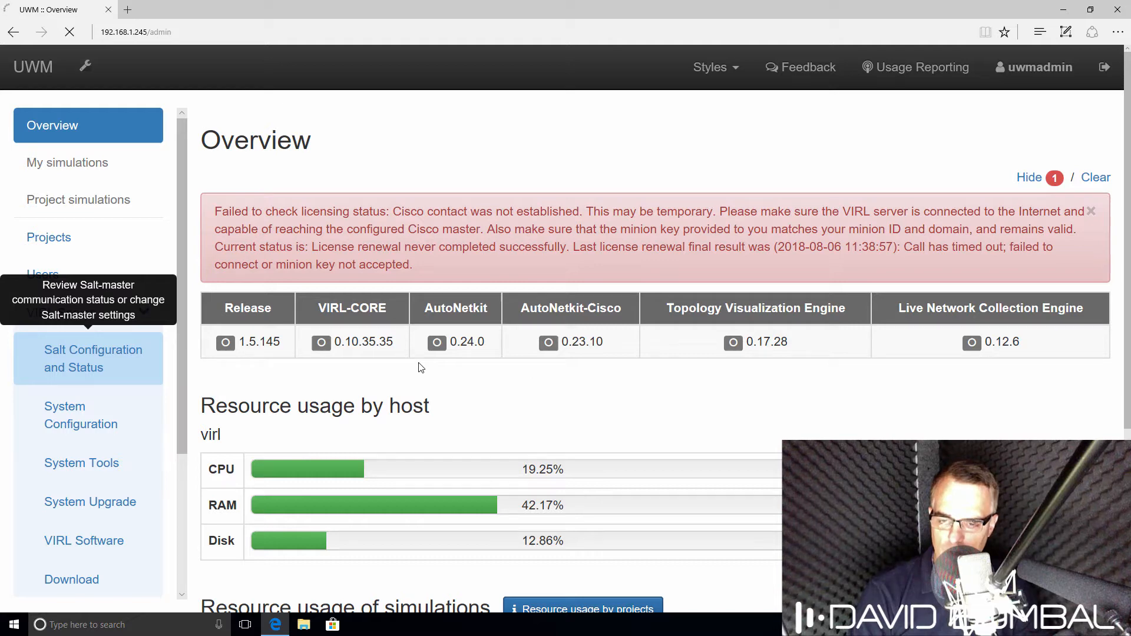
# Review the Salt status page showing failing vsm-us connections, keys and checksum.
pyautogui.click(92, 358)
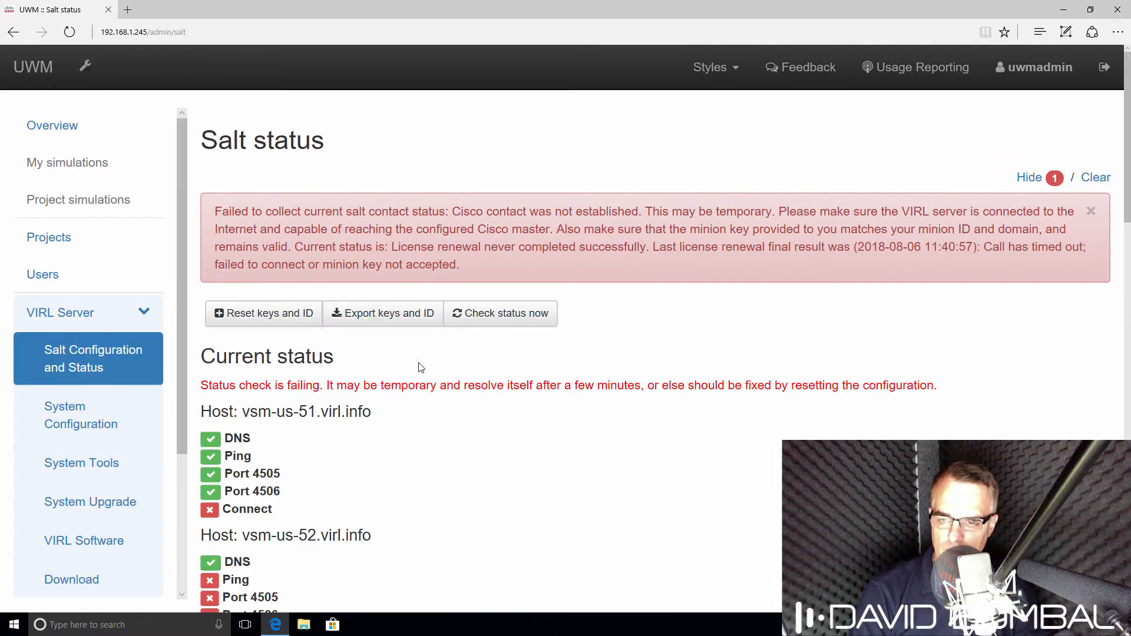
pyautogui.scroll(-3)
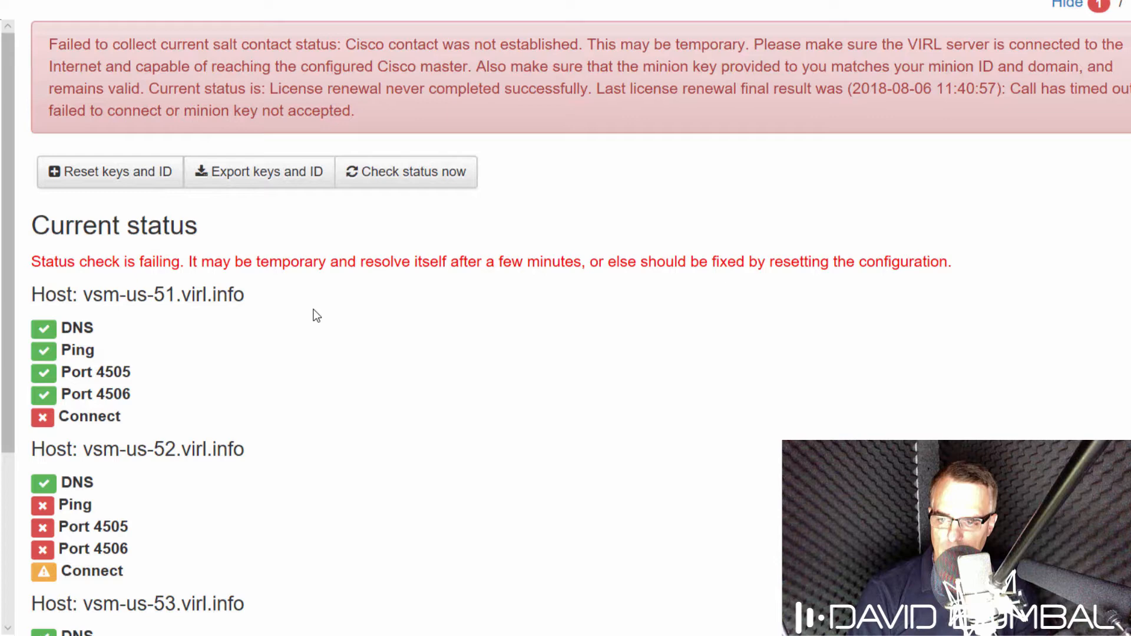
pyautogui.scroll(-3)
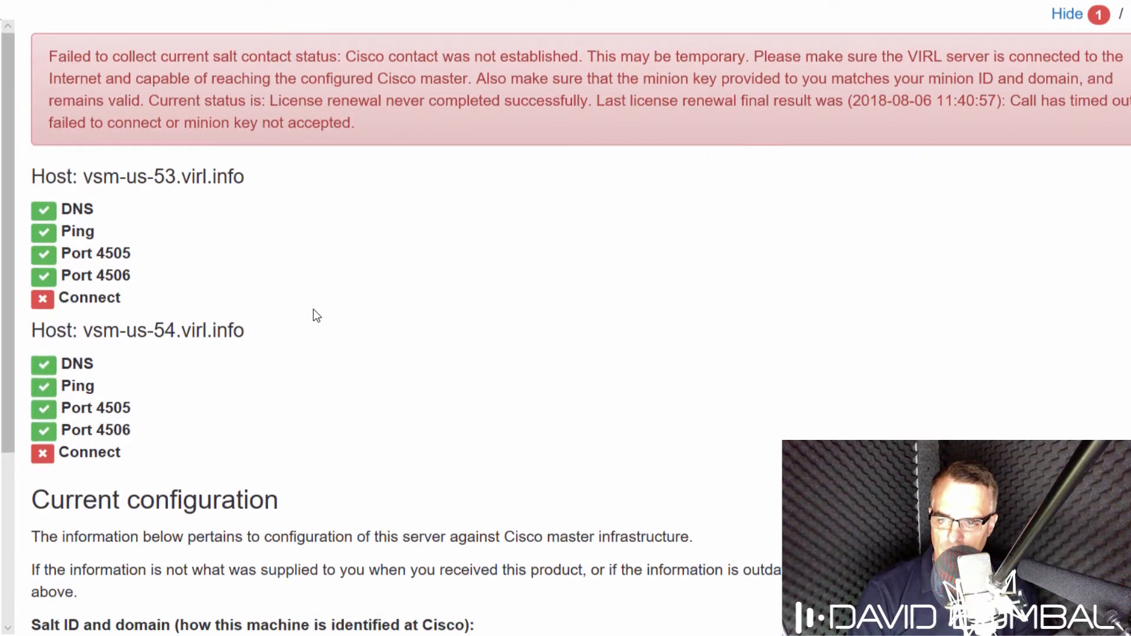
pyautogui.scroll(-3)
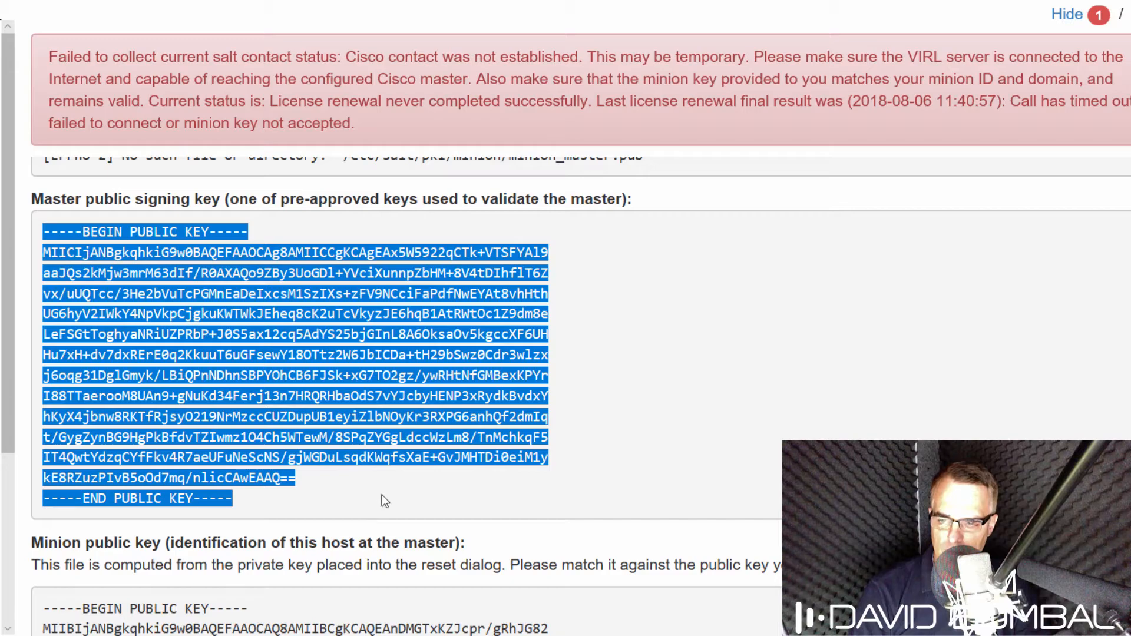
pyautogui.scroll(-3)
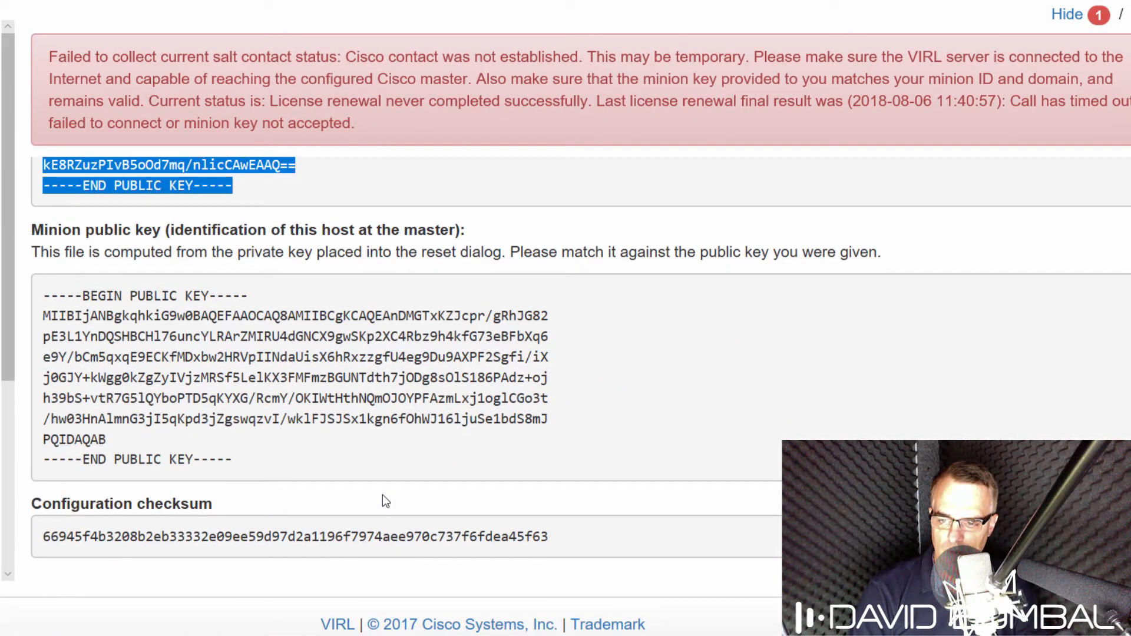
pyautogui.scroll(3)
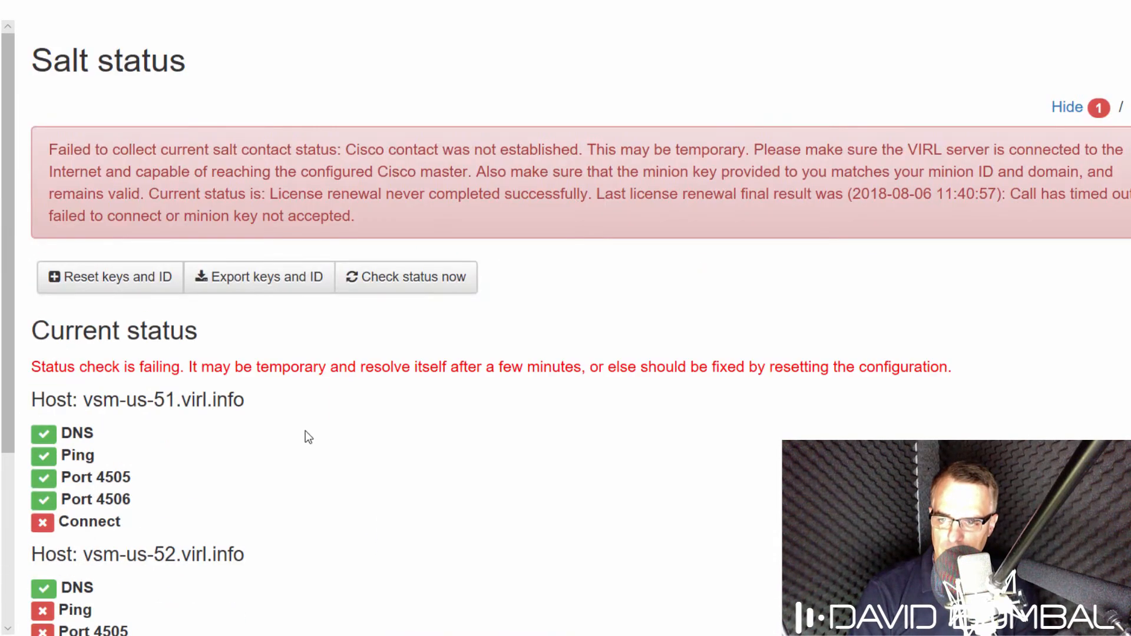
# Start Reset keys and ID, then download and save the .pem license file from the Cisco store.
pyautogui.click(109, 276)
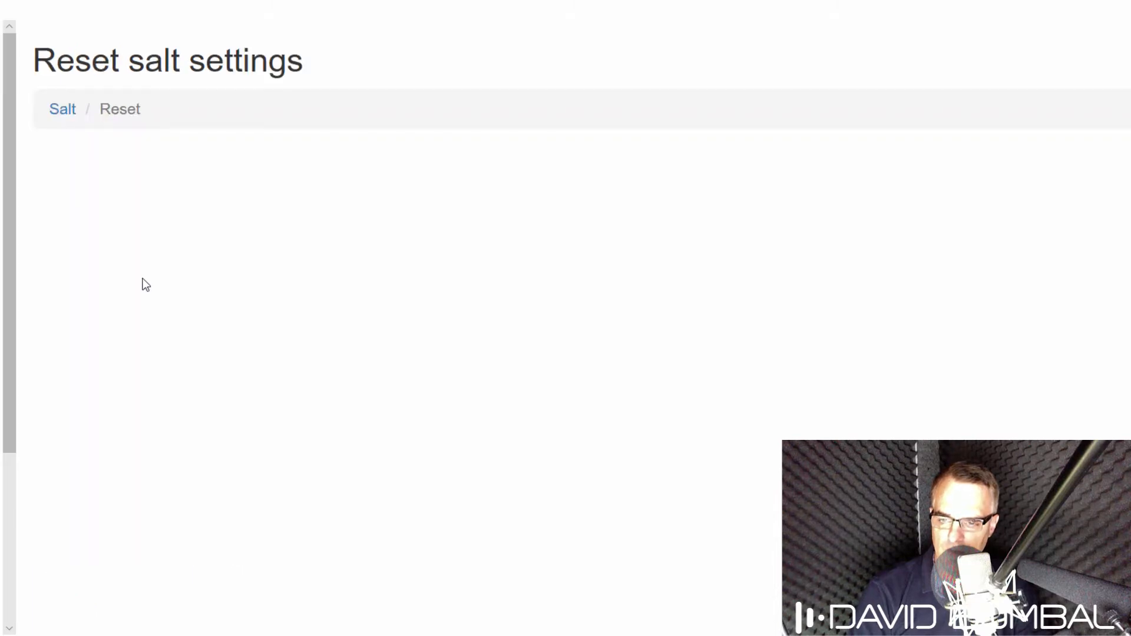
pyautogui.scroll(-3)
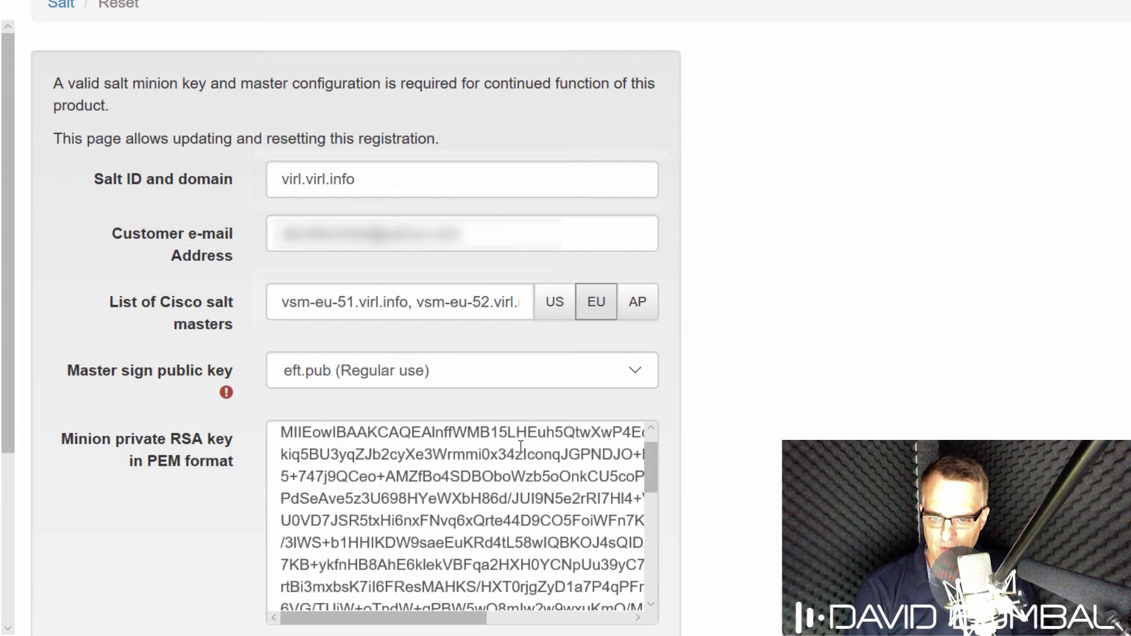
pyautogui.scroll(-3)
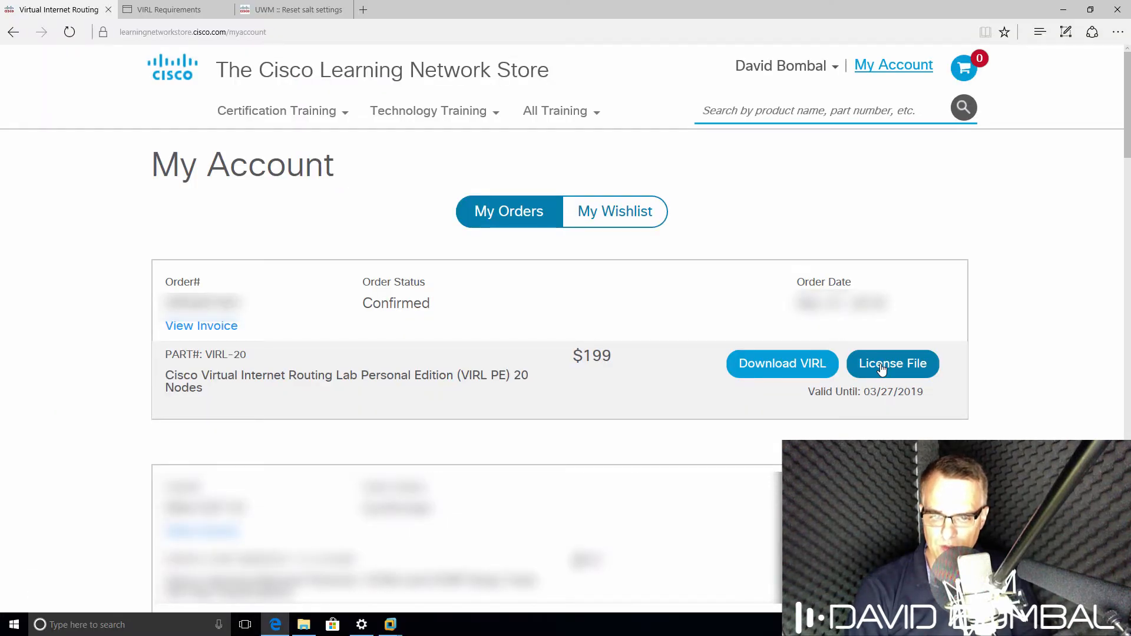
pyautogui.click(892, 364)
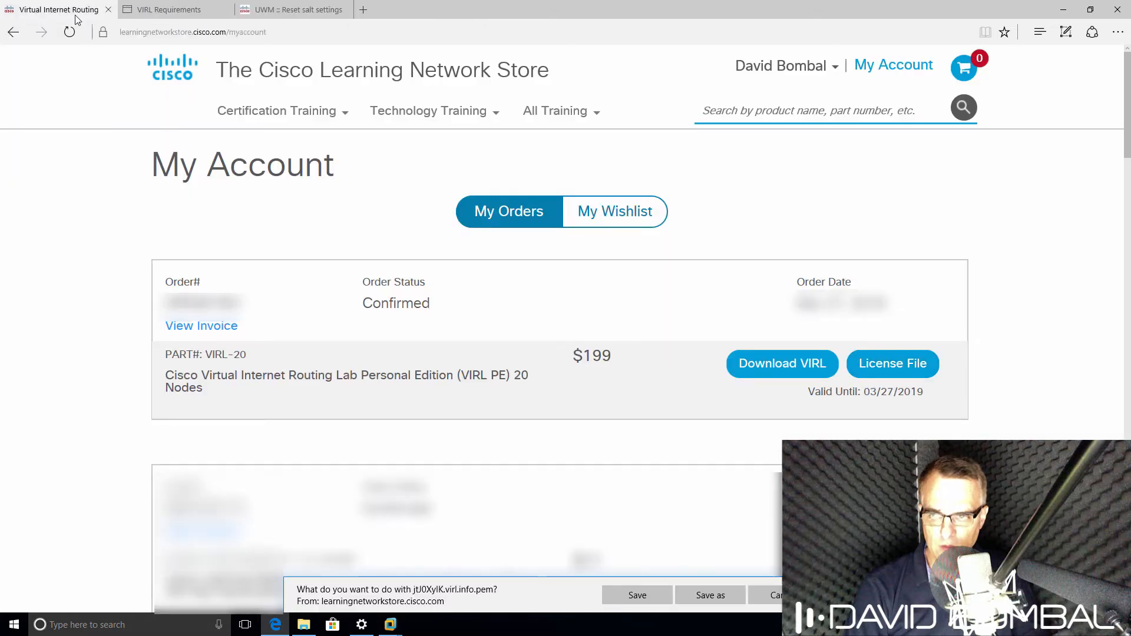
pyautogui.click(636, 595)
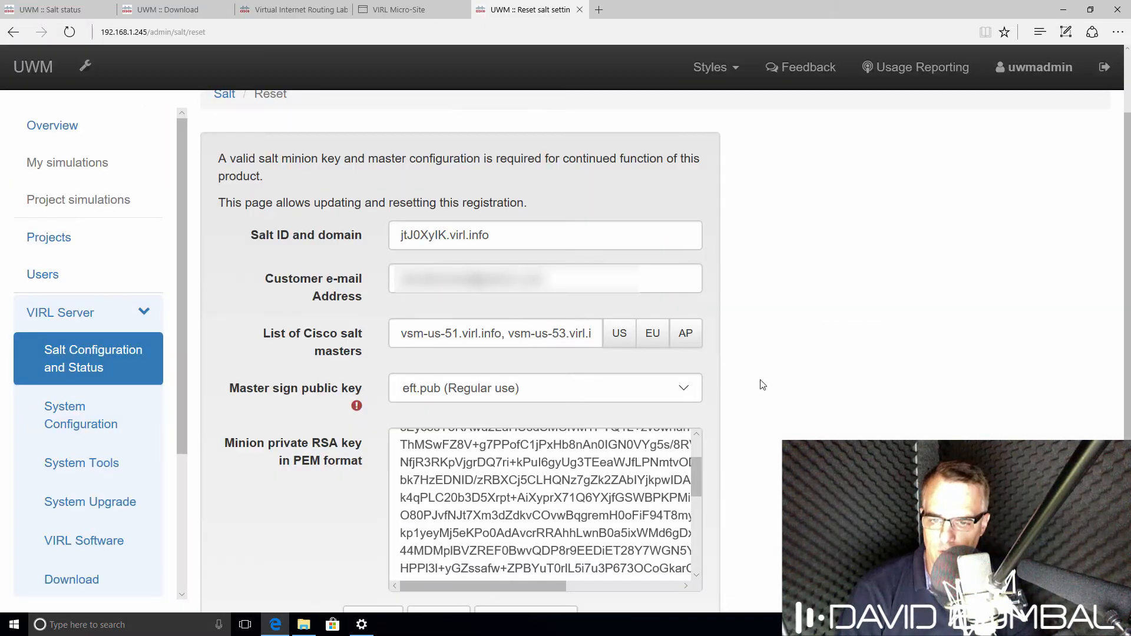
pyautogui.scroll(-3)
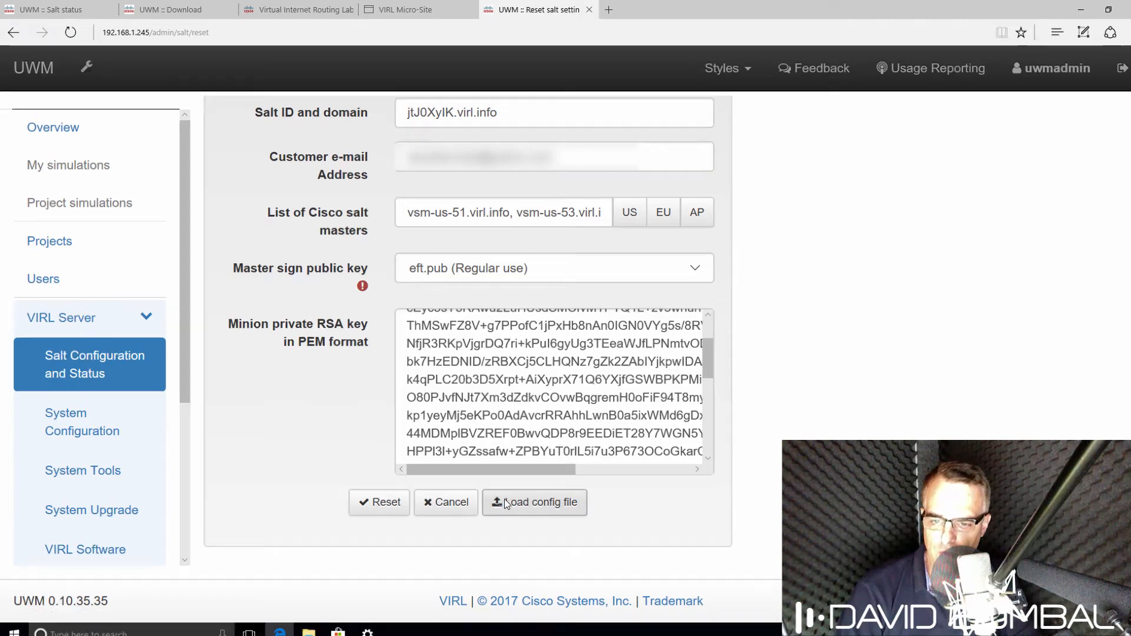
pyautogui.click(534, 502)
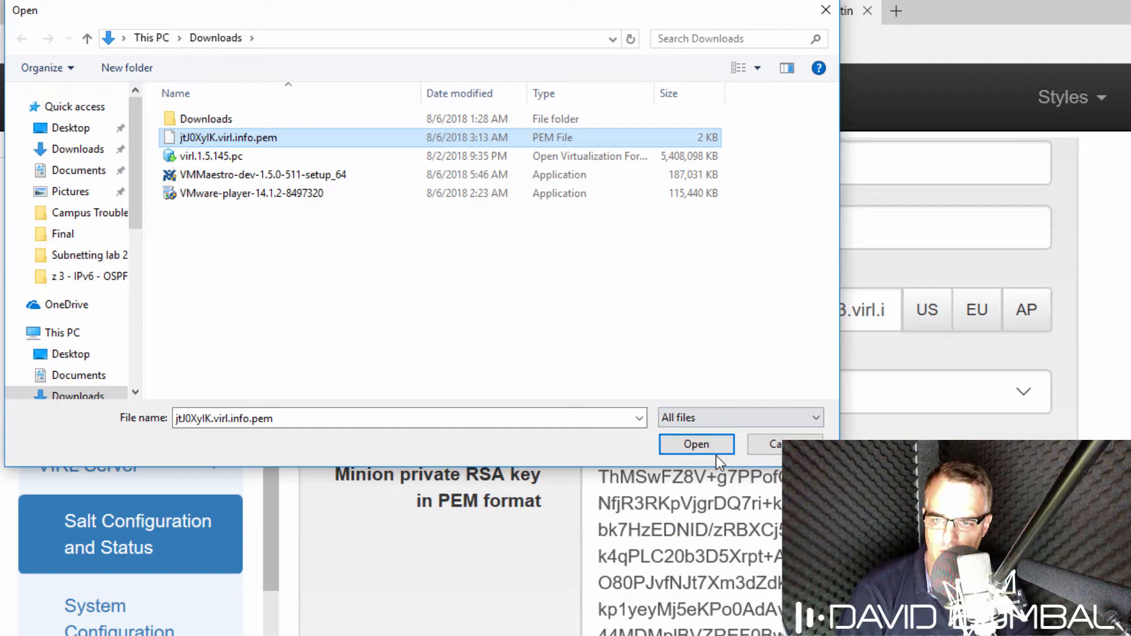
pyautogui.click(695, 444)
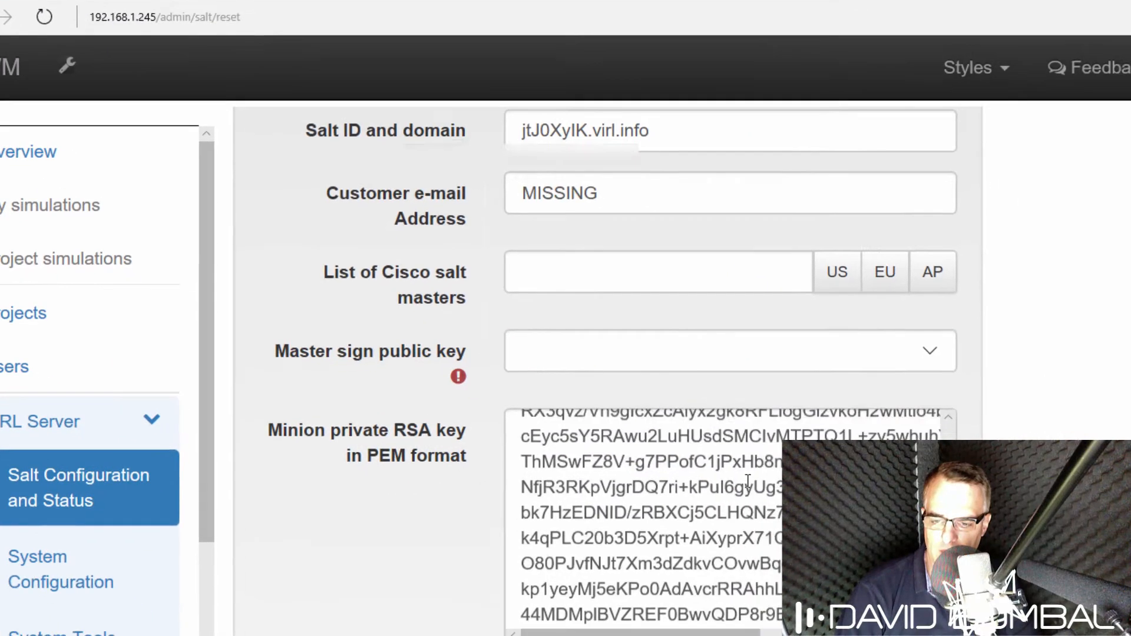
pyautogui.scroll(3)
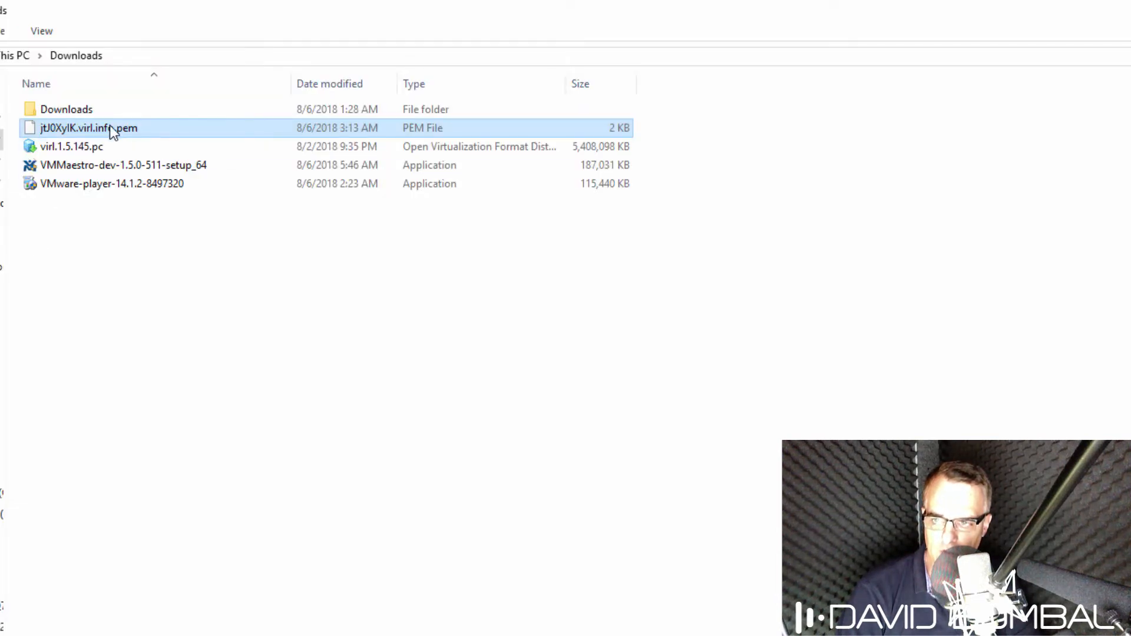
pyautogui.moveTo(149, 137)
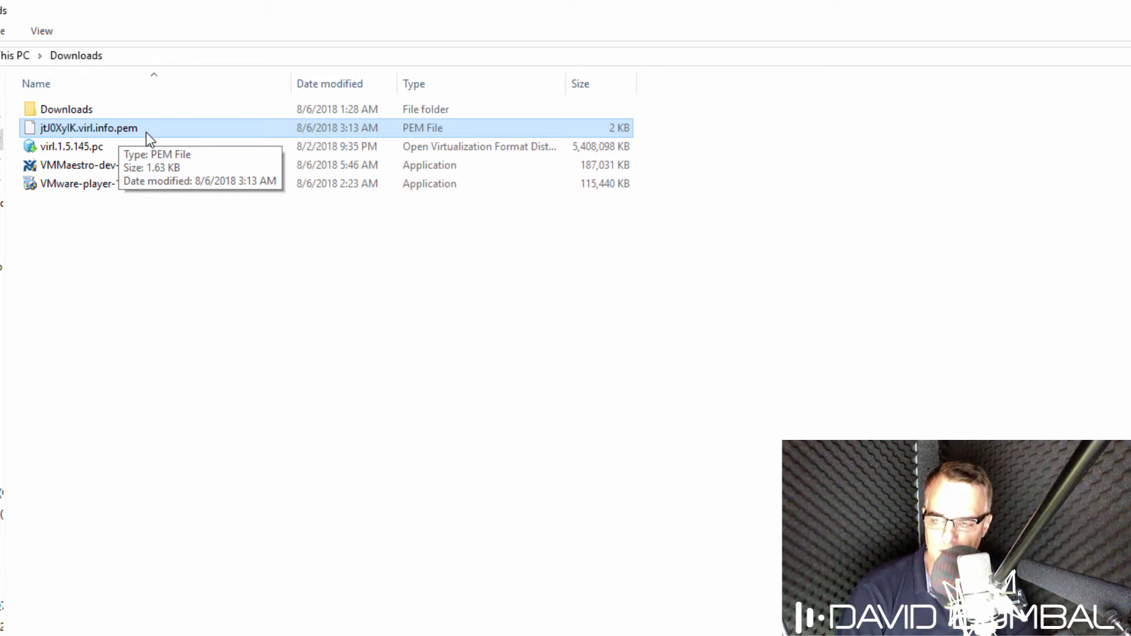
pyautogui.moveTo(731, 107)
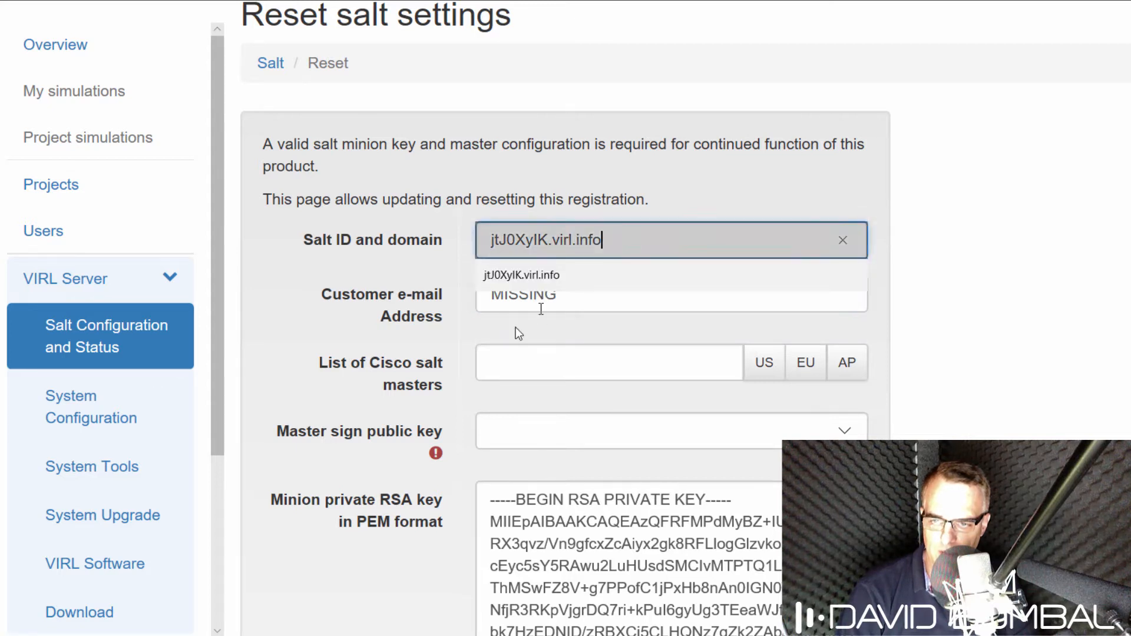
pyautogui.doubleClick(522, 293)
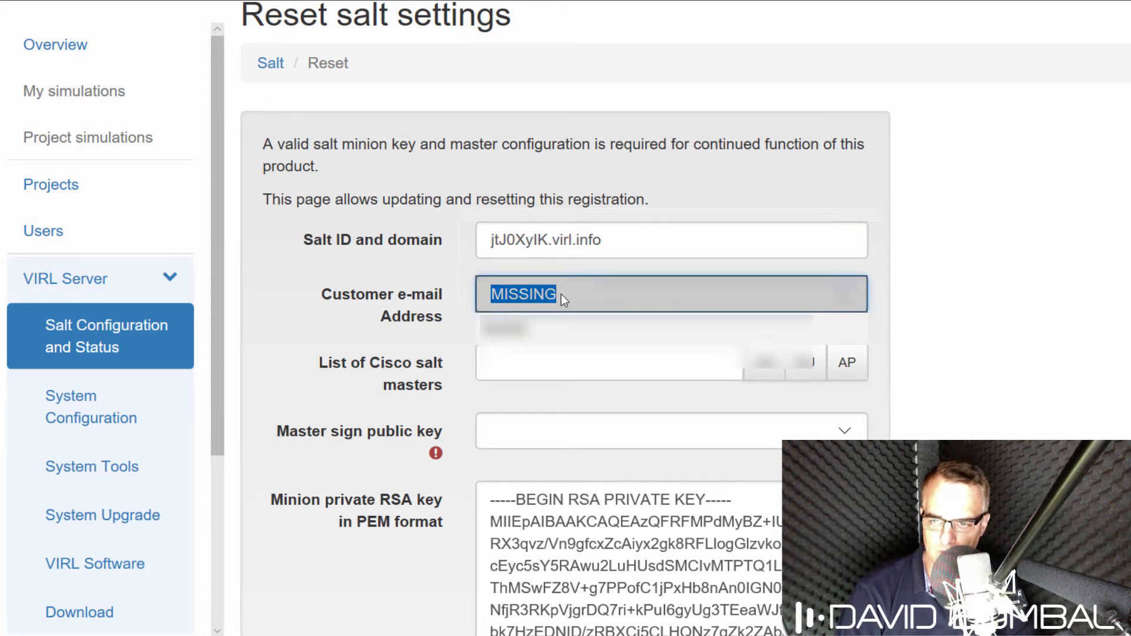
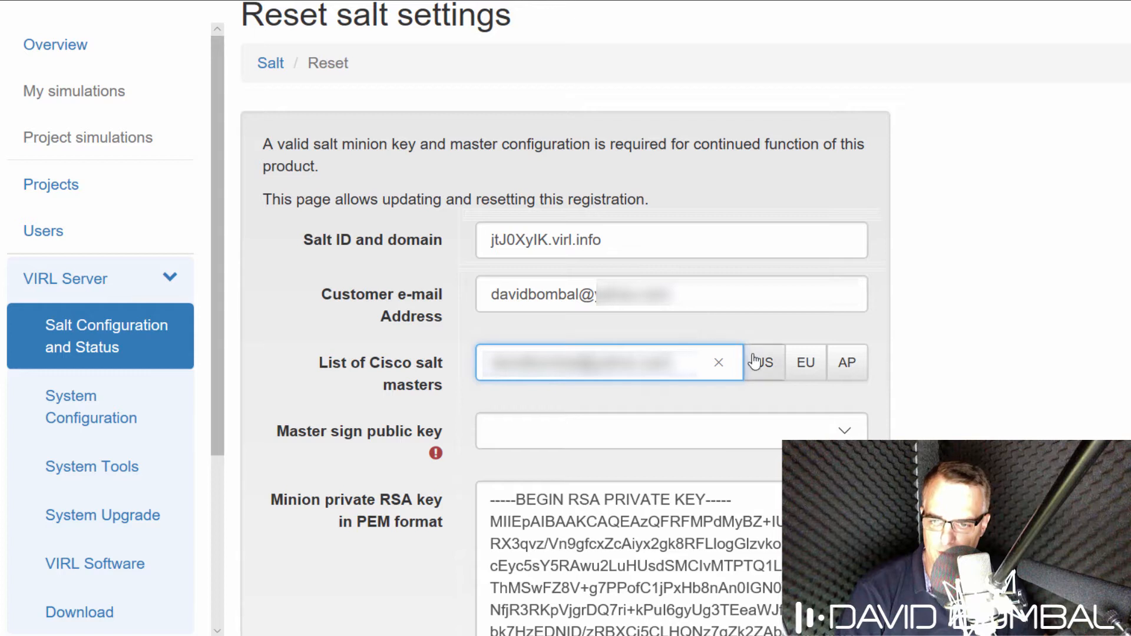
pyautogui.click(763, 361)
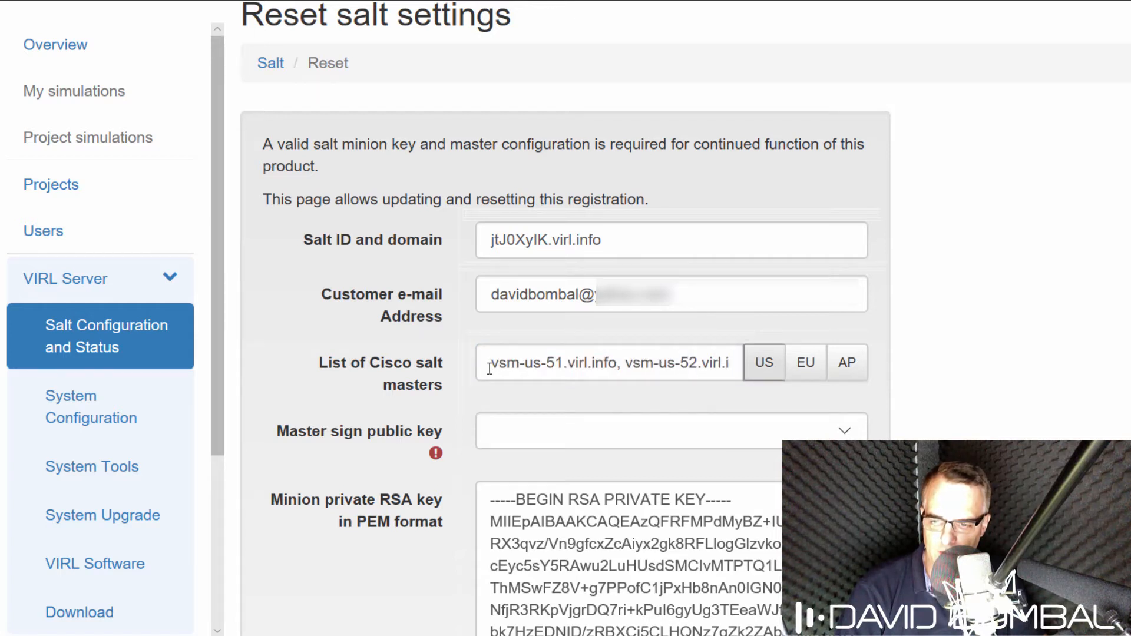
pyautogui.tripleClick(608, 361)
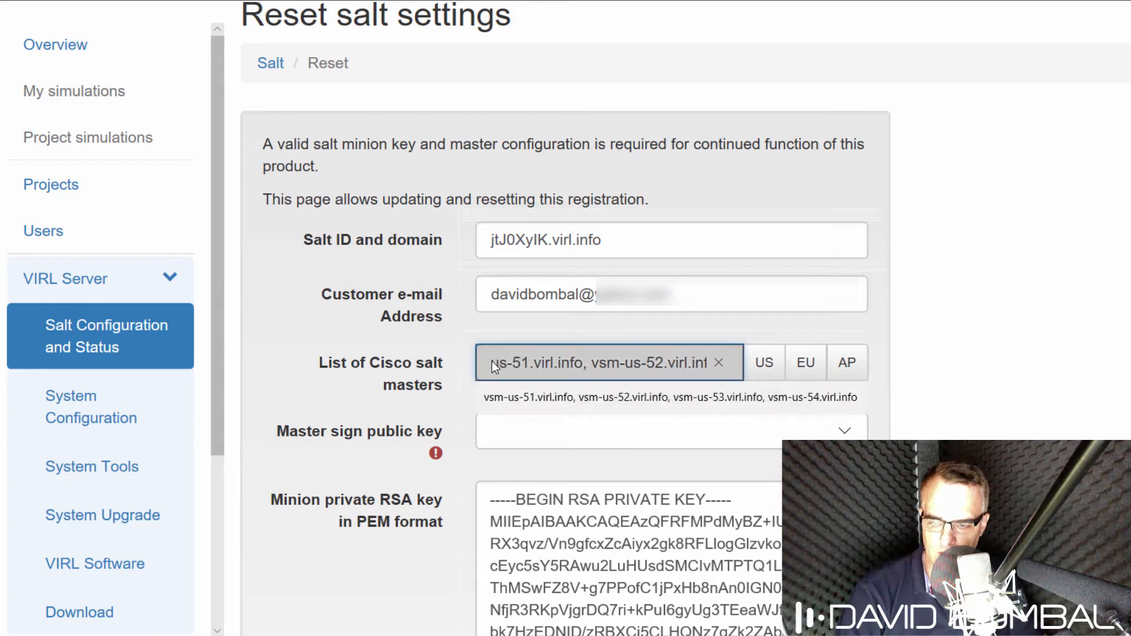
pyautogui.tripleClick(606, 361)
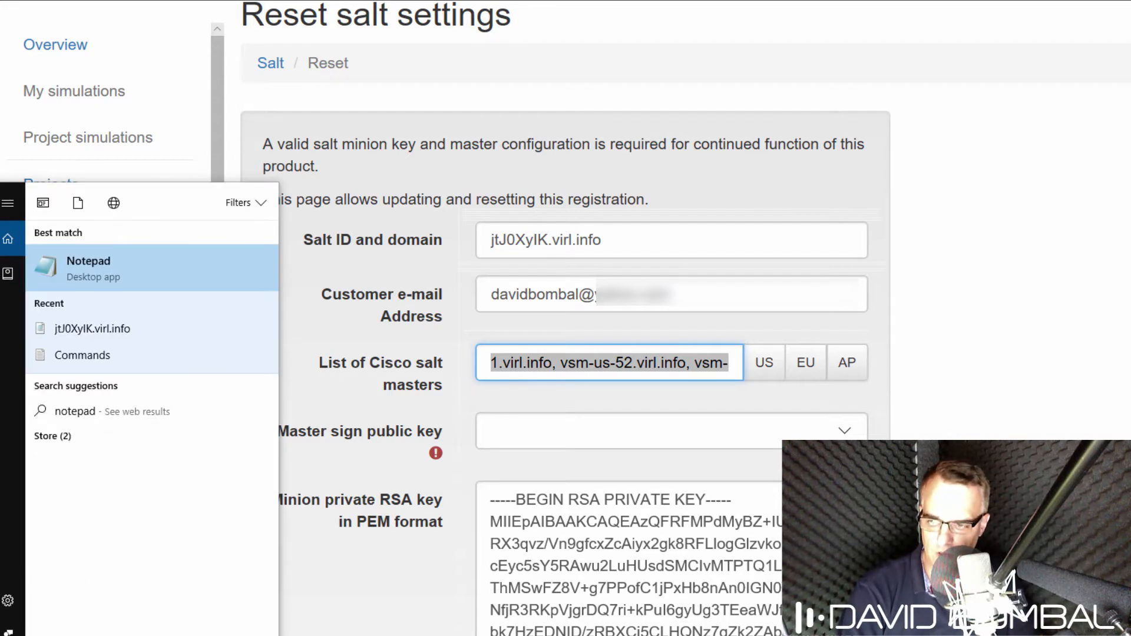
pyautogui.click(87, 267)
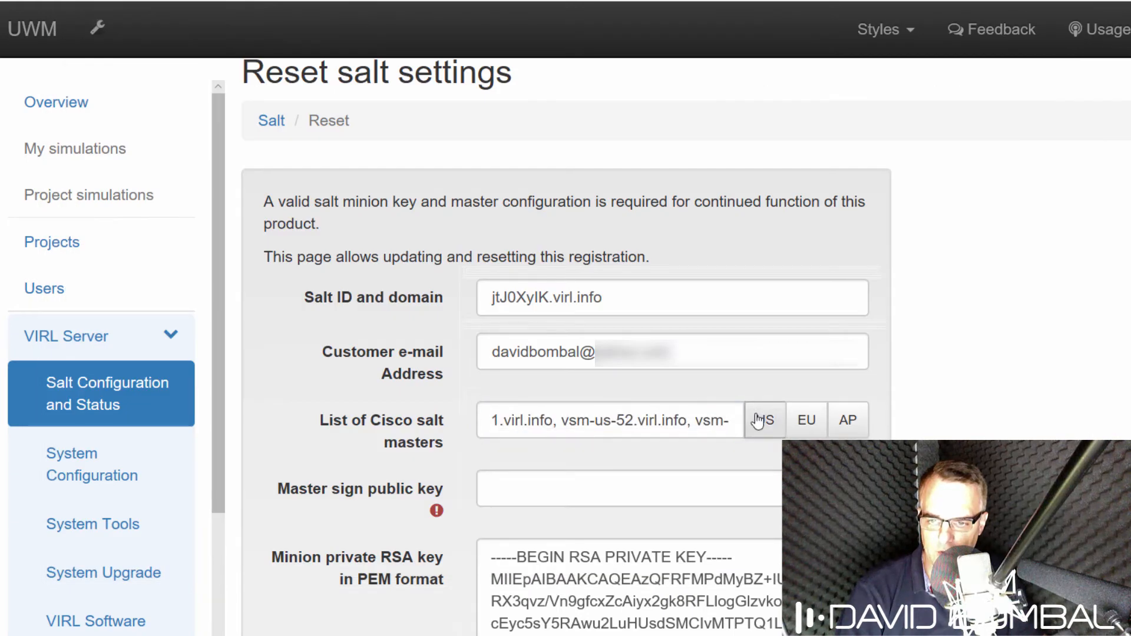
# Compare the EU salt masters list with the US list and keep the US masters.
pyautogui.click(806, 420)
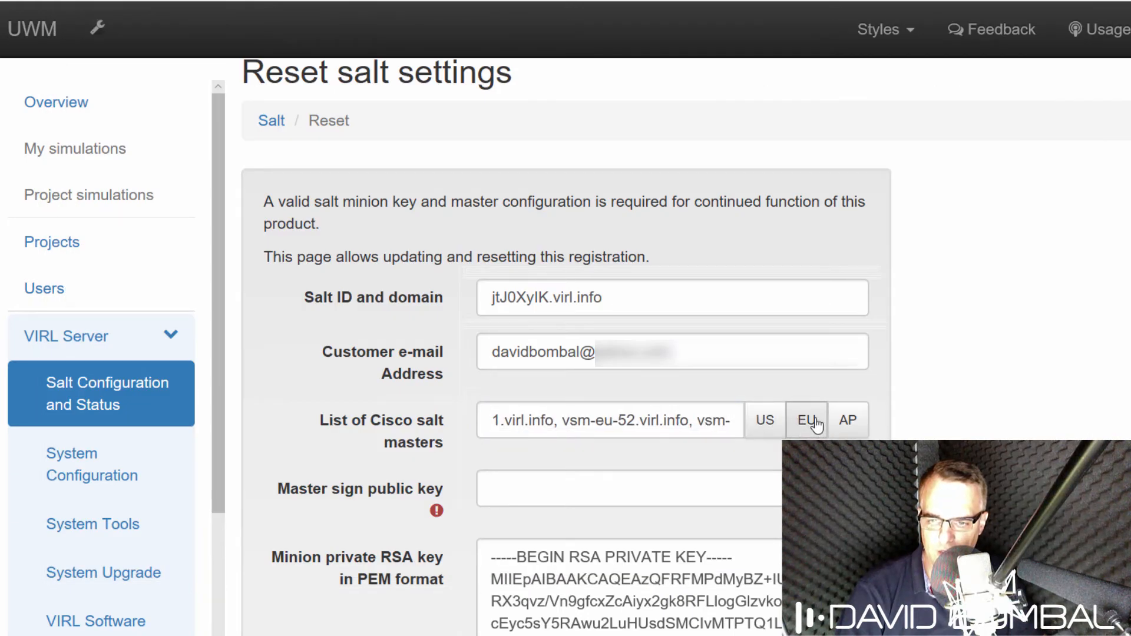
pyautogui.click(763, 419)
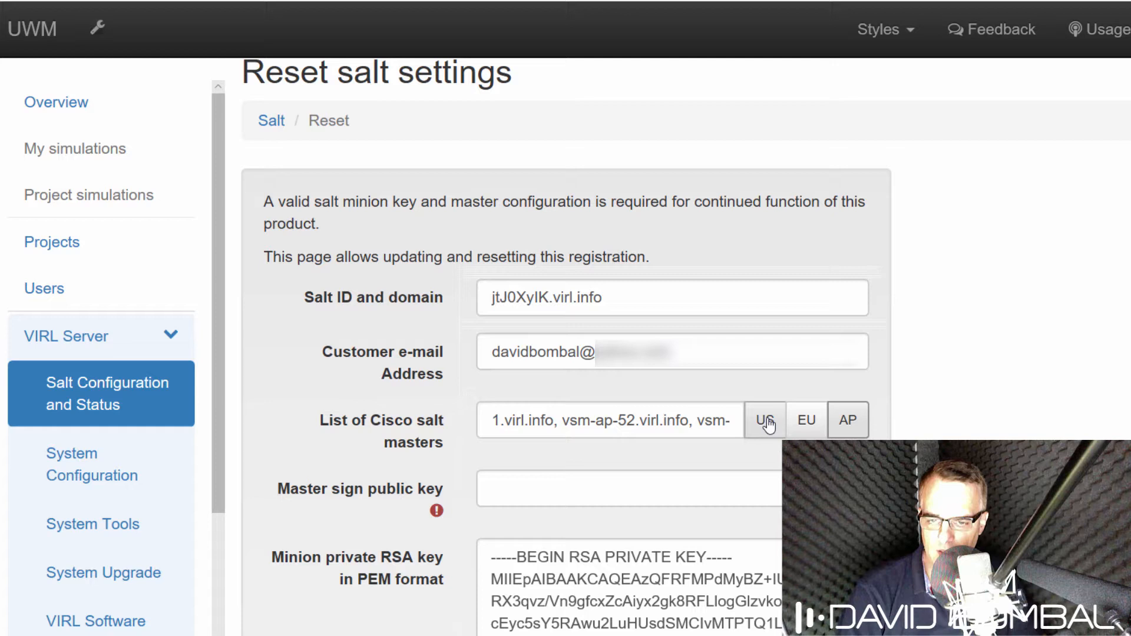
pyautogui.click(764, 420)
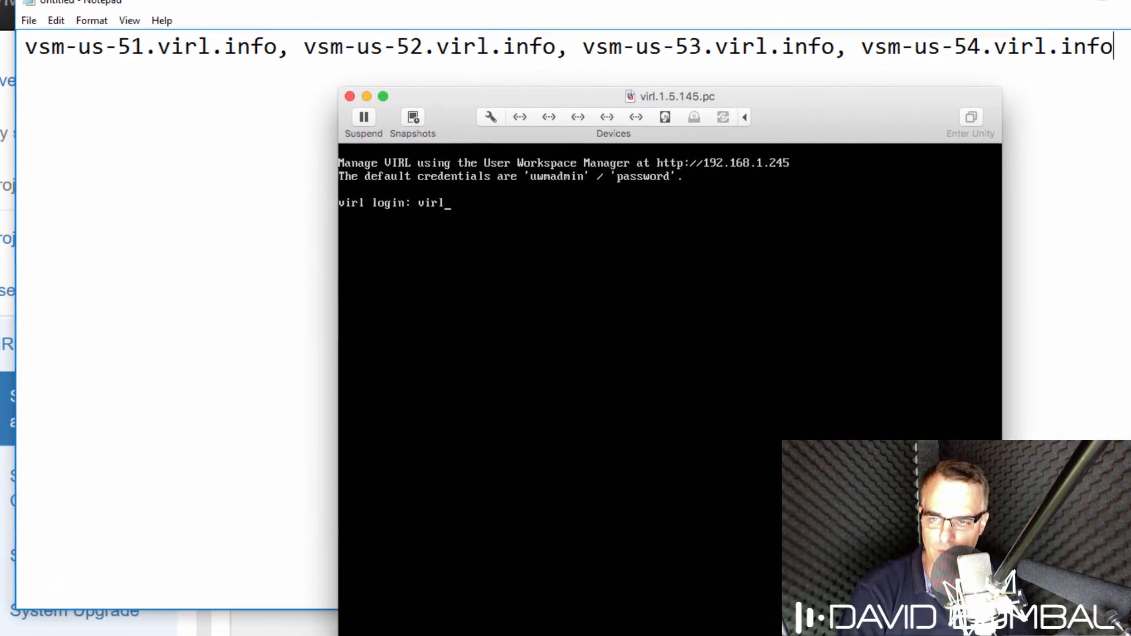
# Log in to the VIRL VM console as virl and clear the screen.
pyautogui.press('Return')
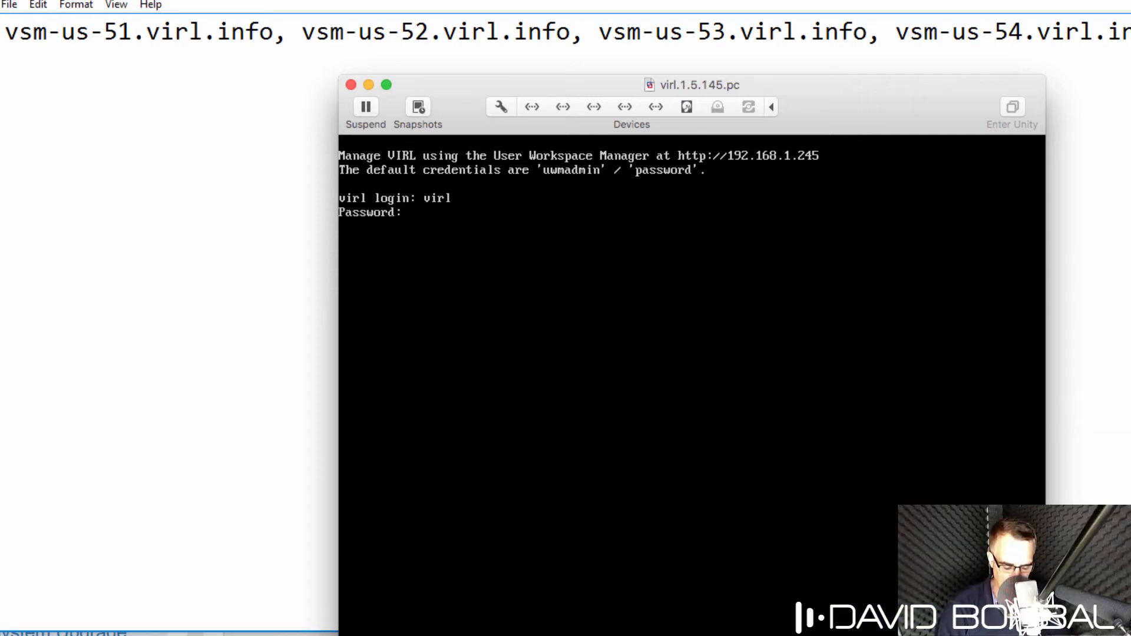
pyautogui.press('Return')
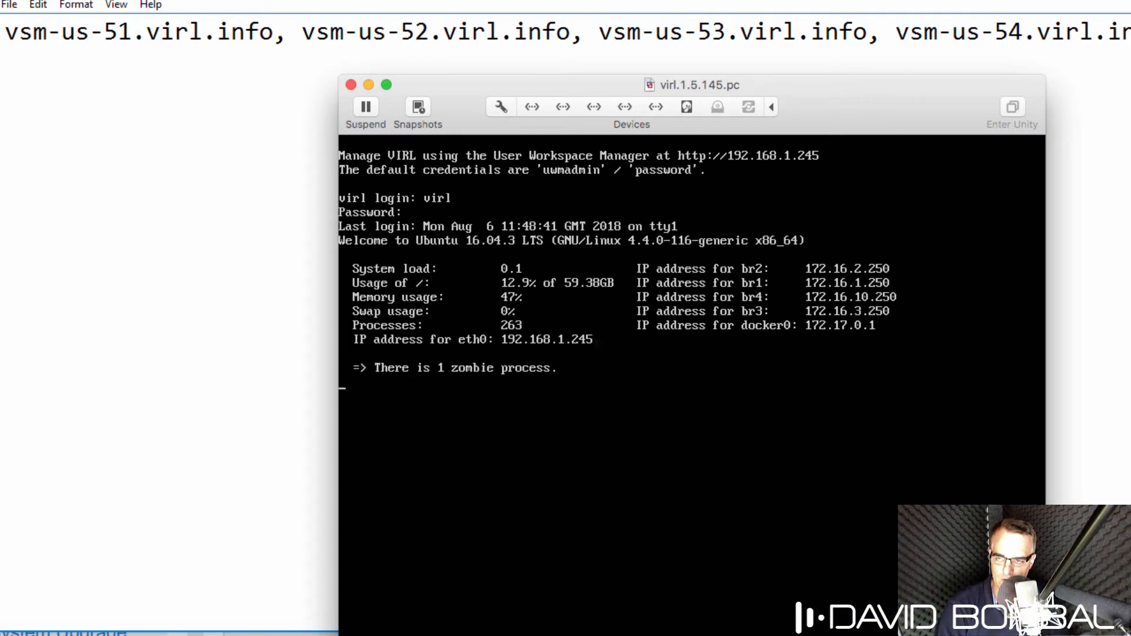
pyautogui.write('clear')
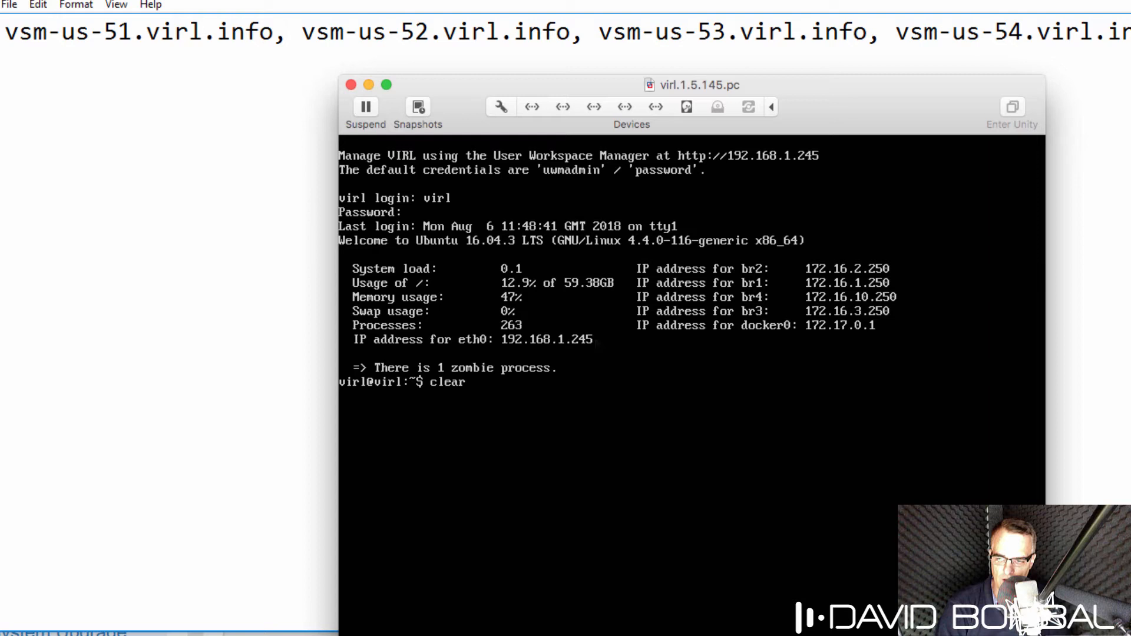
pyautogui.press('Return')
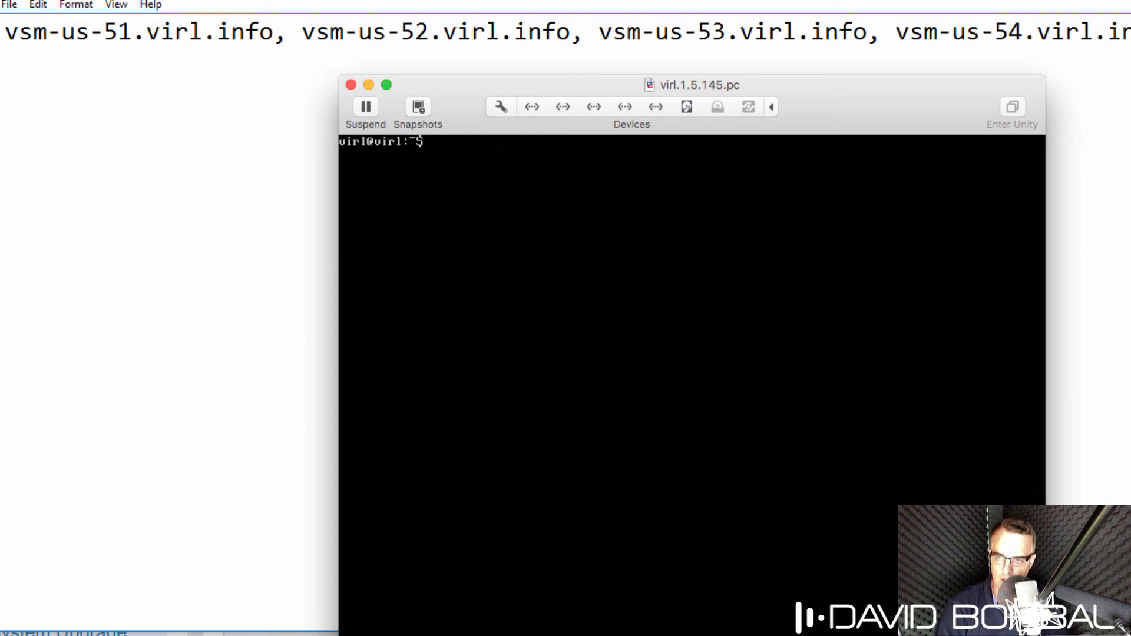
# Ping vsm-us-51.virl.info, which replies from 128.107.225.216, then stop it.
pyautogui.write('ping vsm-us-5')
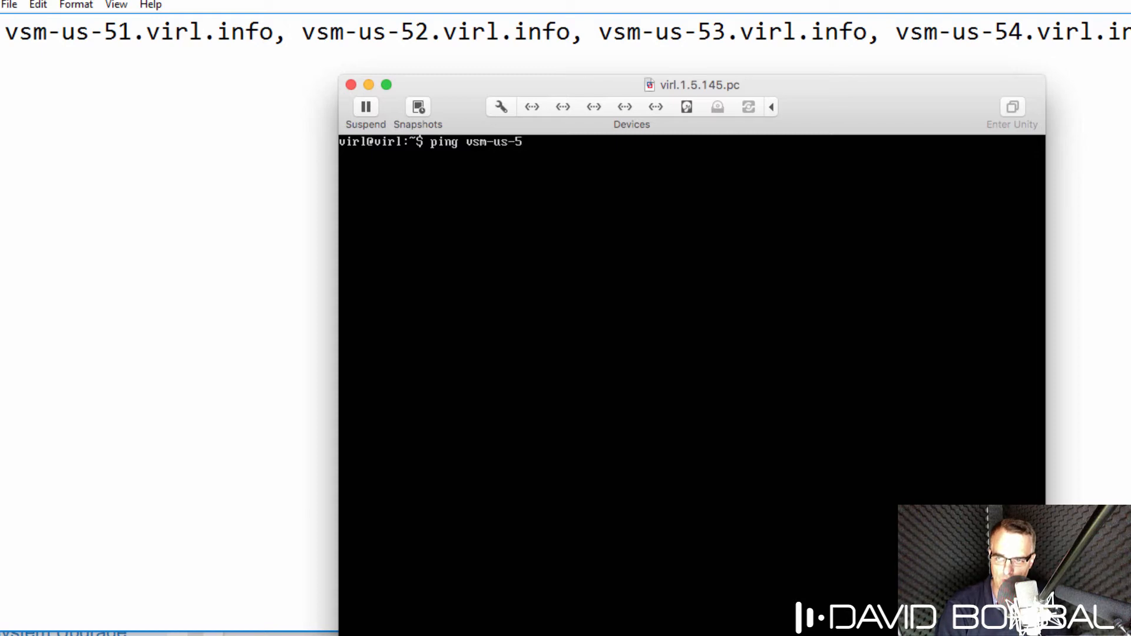
pyautogui.write('1.virl')
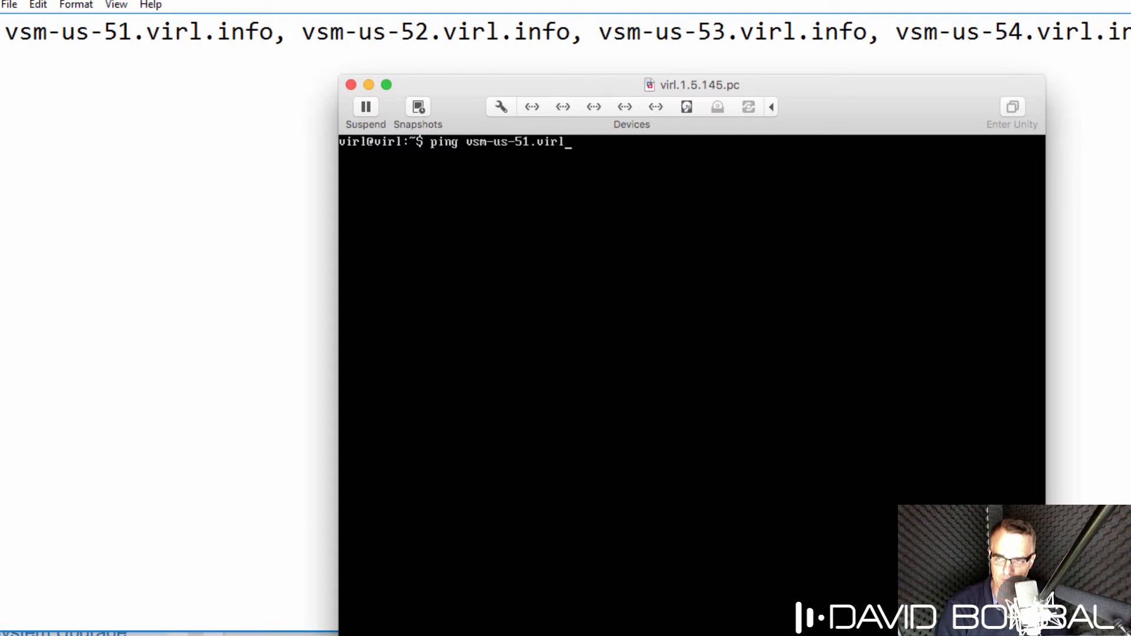
pyautogui.press('Return')
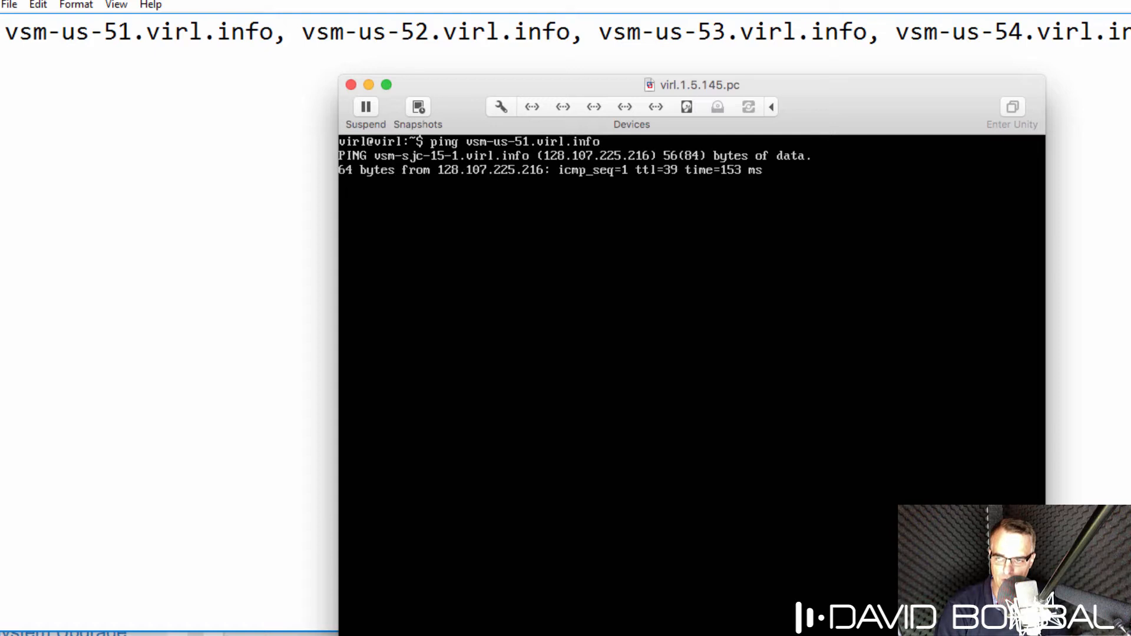
pyautogui.press('ctrl+c')
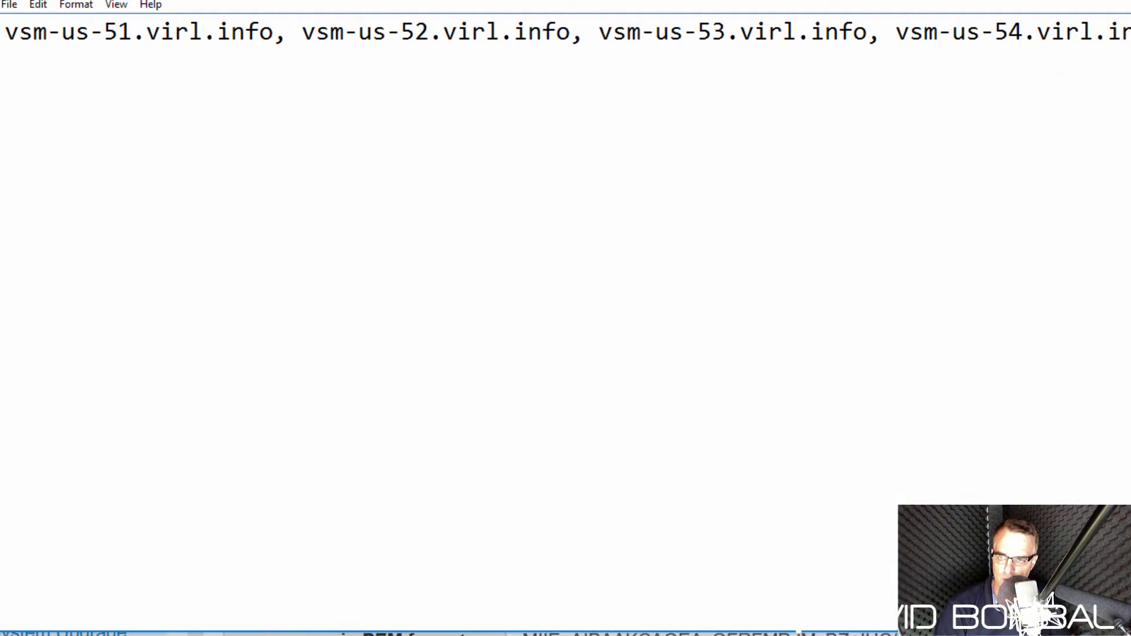
# Delete vsm-us-52.virl.info from the Notepad list, leaving 51, 53 and 54.
pyautogui.doubleClick(441, 32)
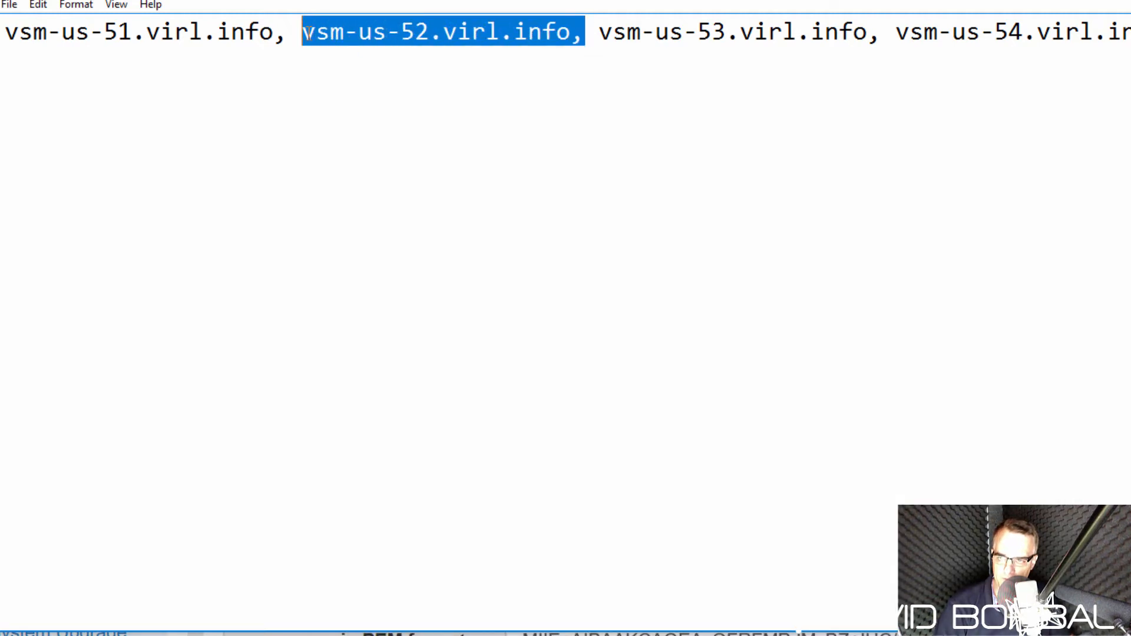
pyautogui.press('Delete')
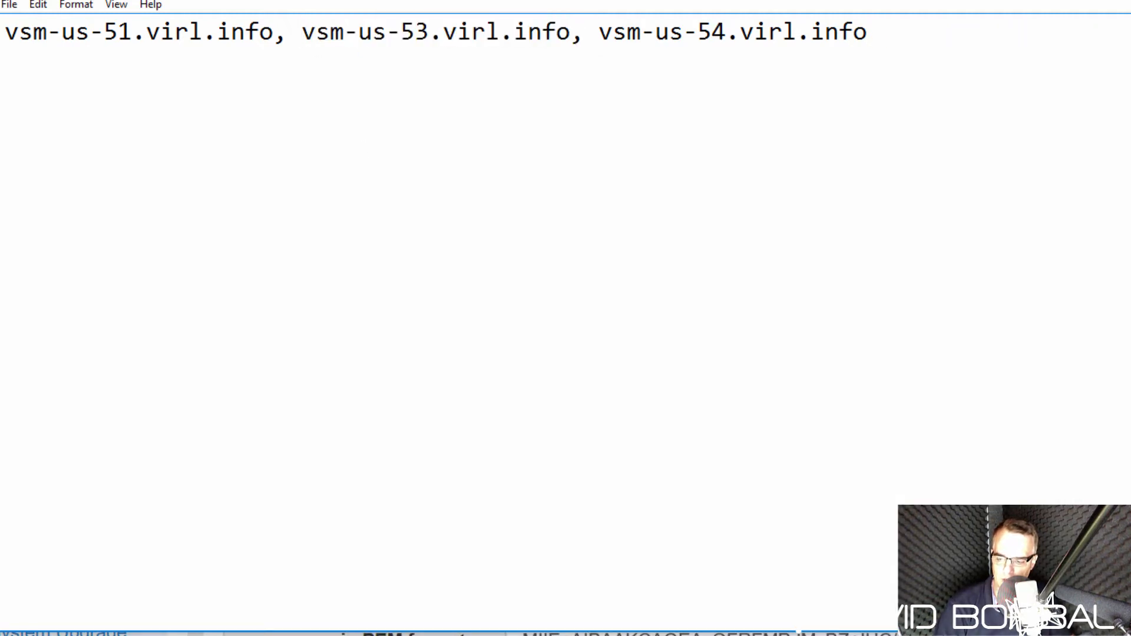
pyautogui.click(301, 33)
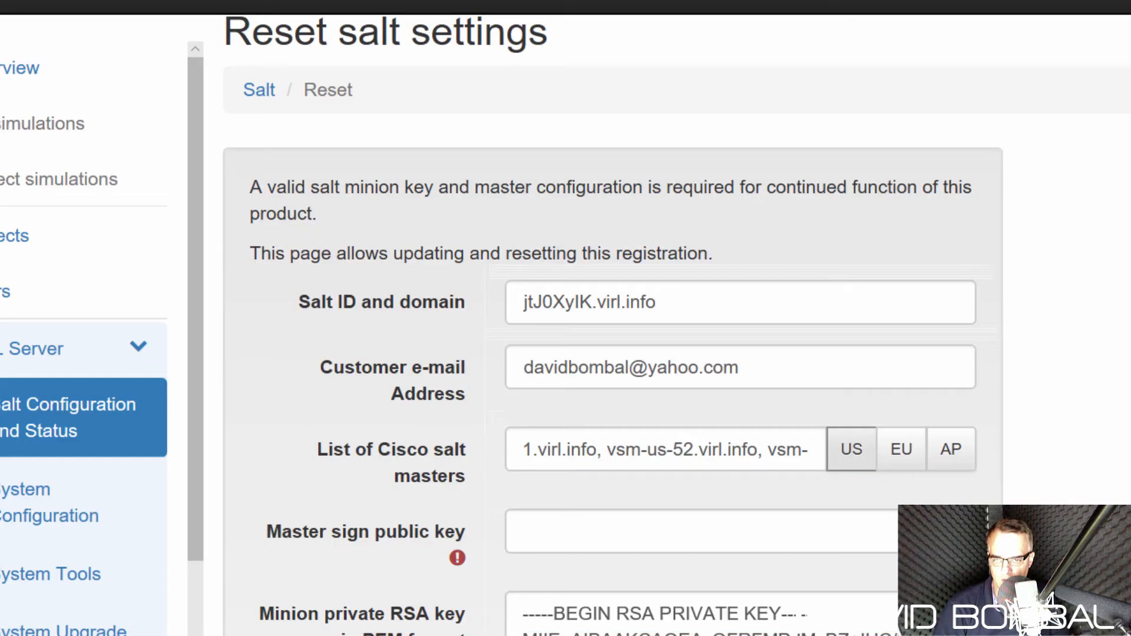
# Paste the trimmed US master list into the salt masters field and submit the Reset.
pyautogui.doubleClick(605, 362)
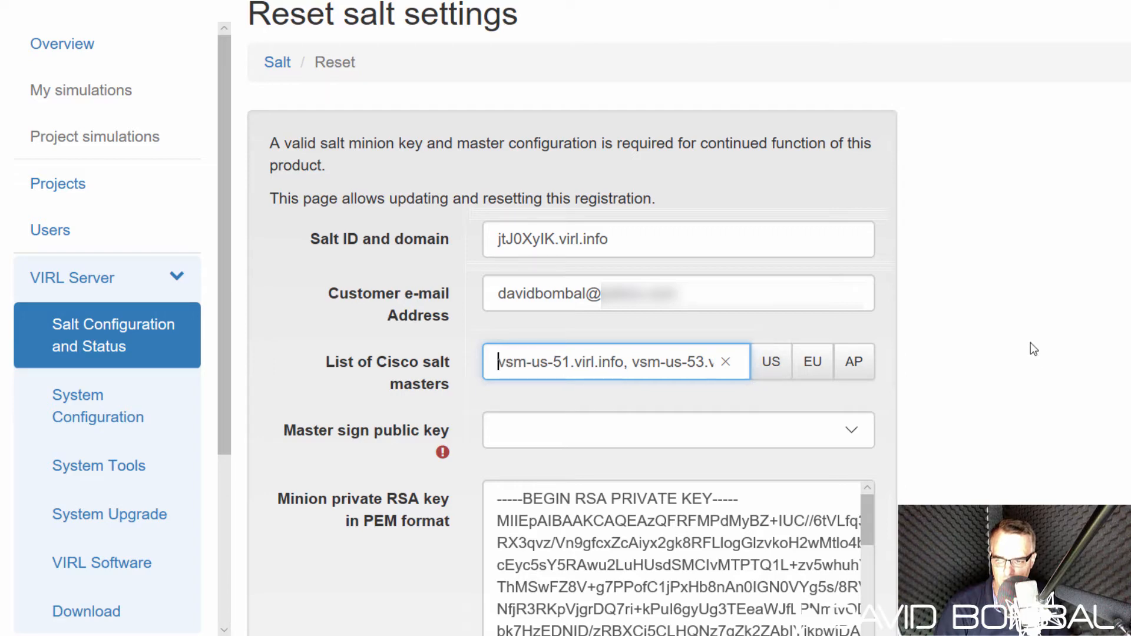
pyautogui.scroll(-3)
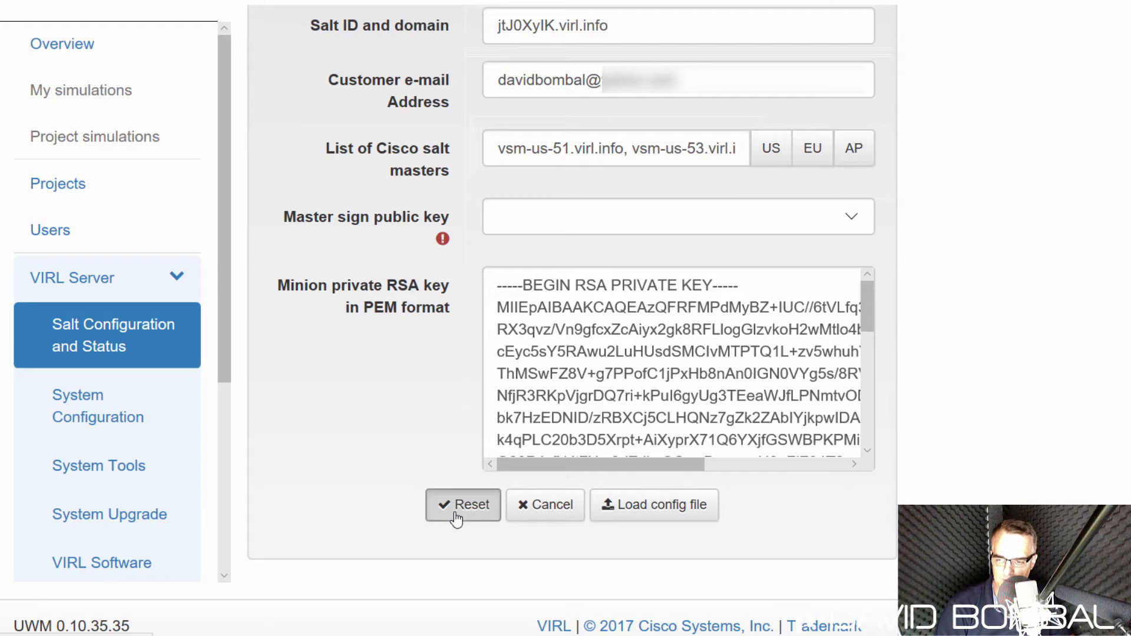
pyautogui.click(463, 504)
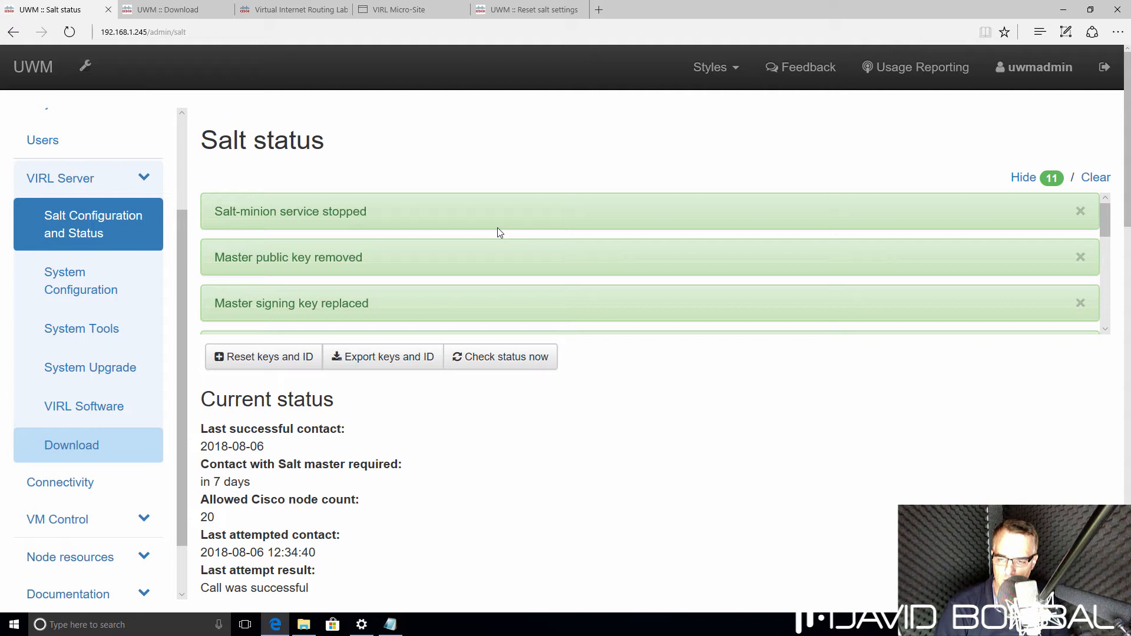
pyautogui.moveTo(493, 224)
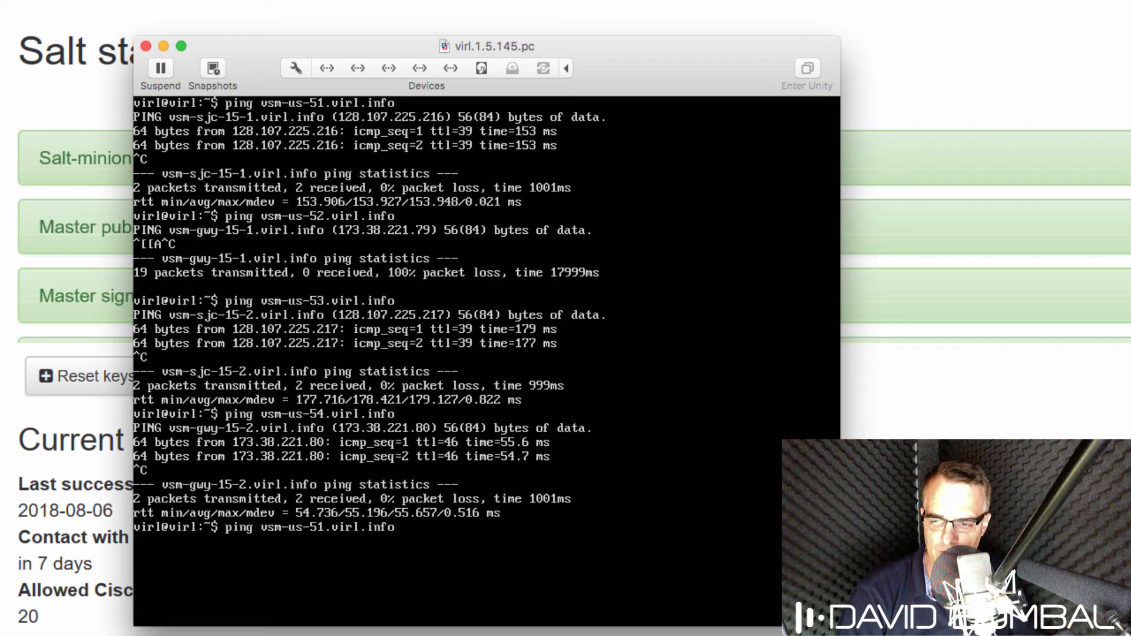
# Ping vsm-us-51 again and vsm-us-52.virl.info to check which masters reply.
pyautogui.press('Return')
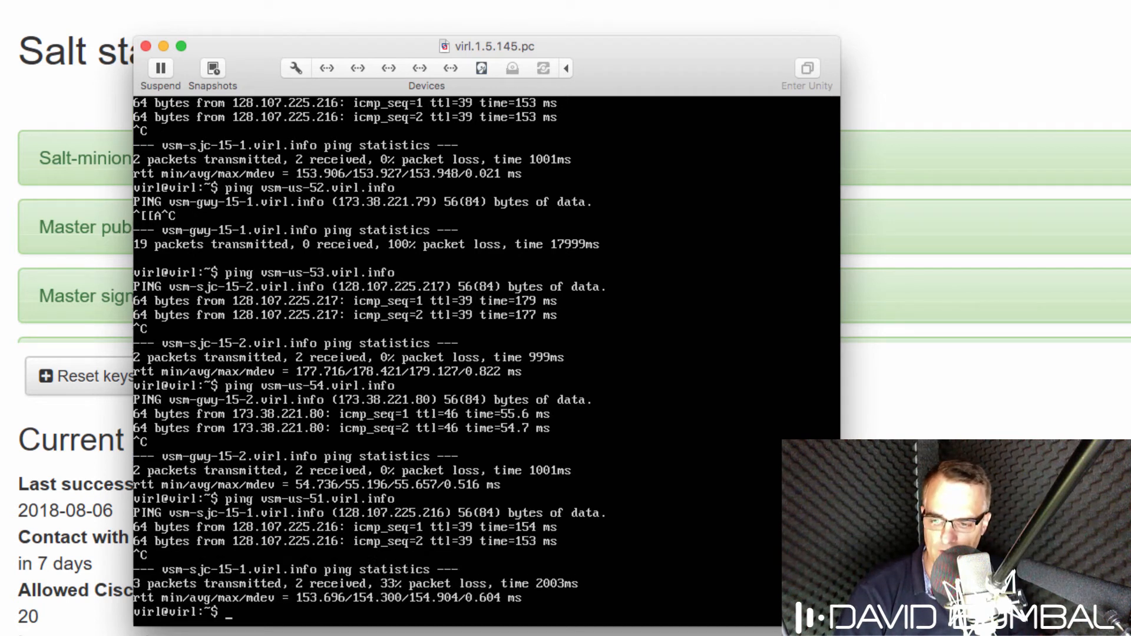
pyautogui.write('ping vsm-us-52.virl.info')
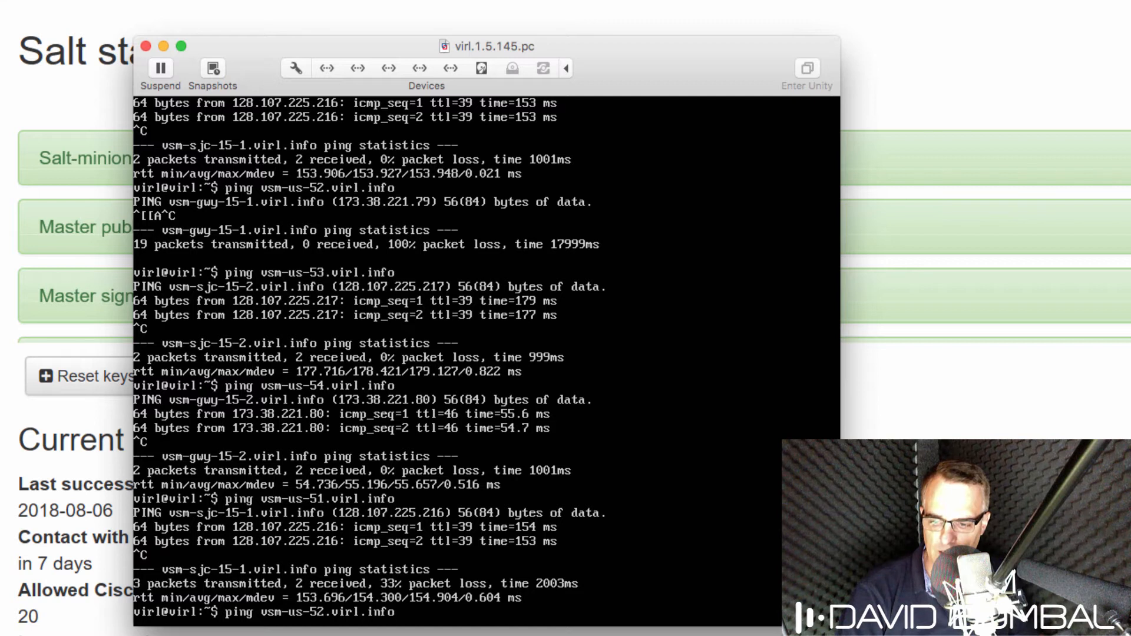
pyautogui.scroll(-3)
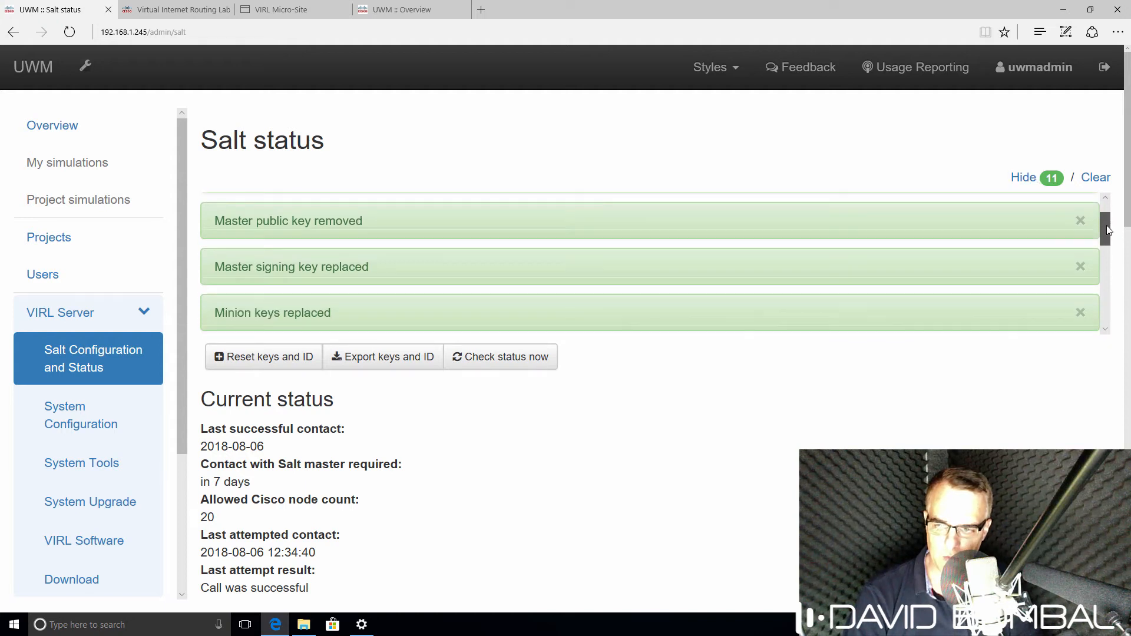
pyautogui.scroll(-3)
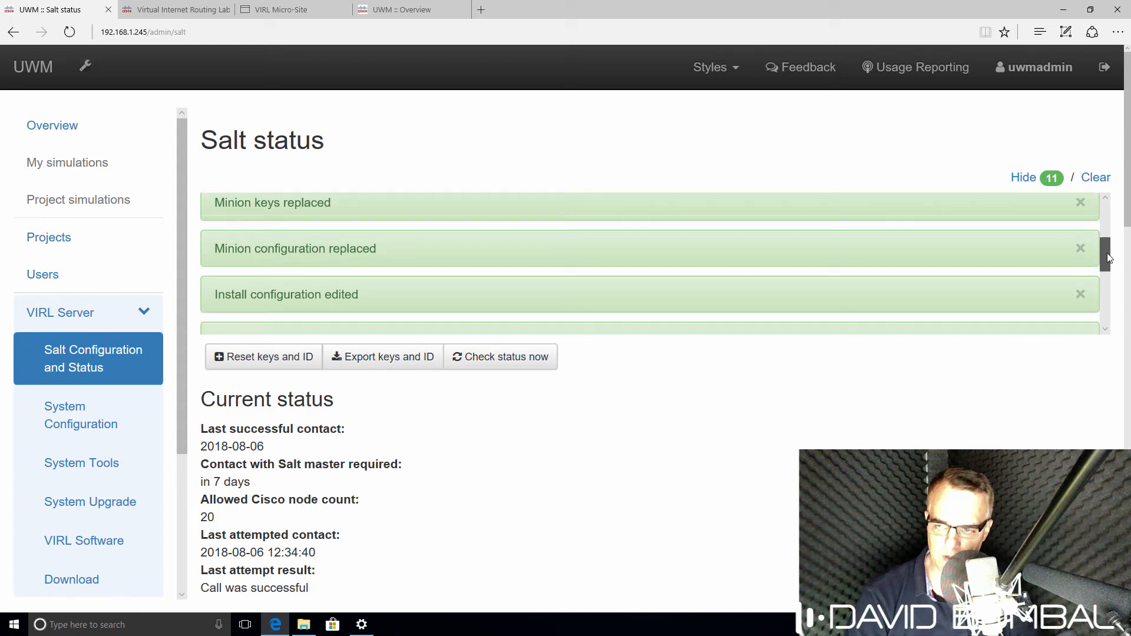
pyautogui.scroll(-3)
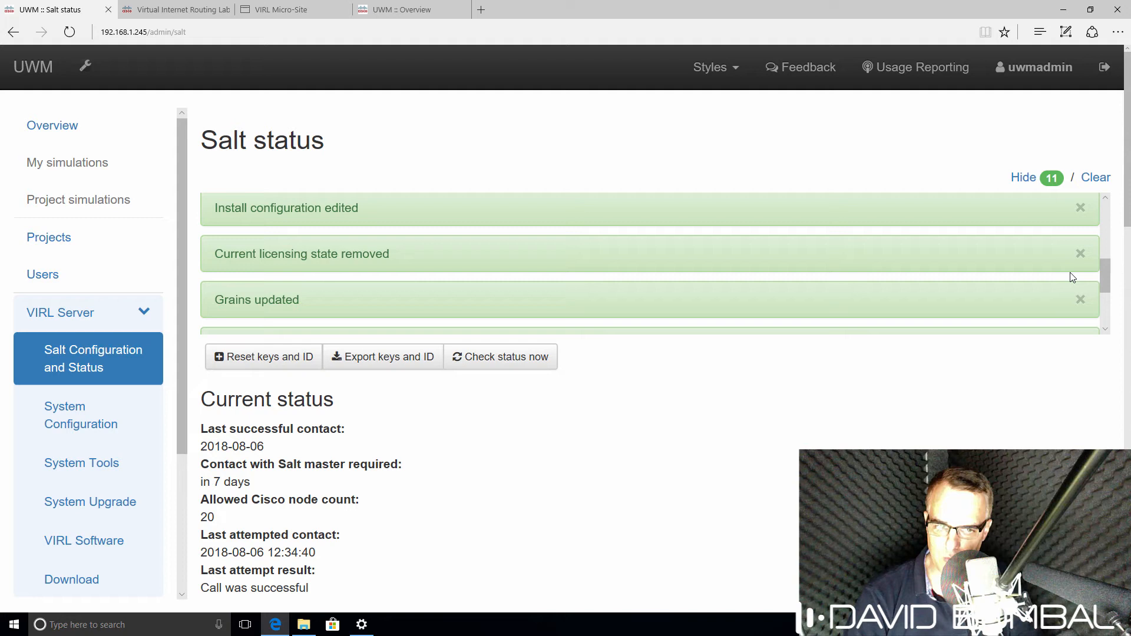
pyautogui.scroll(-3)
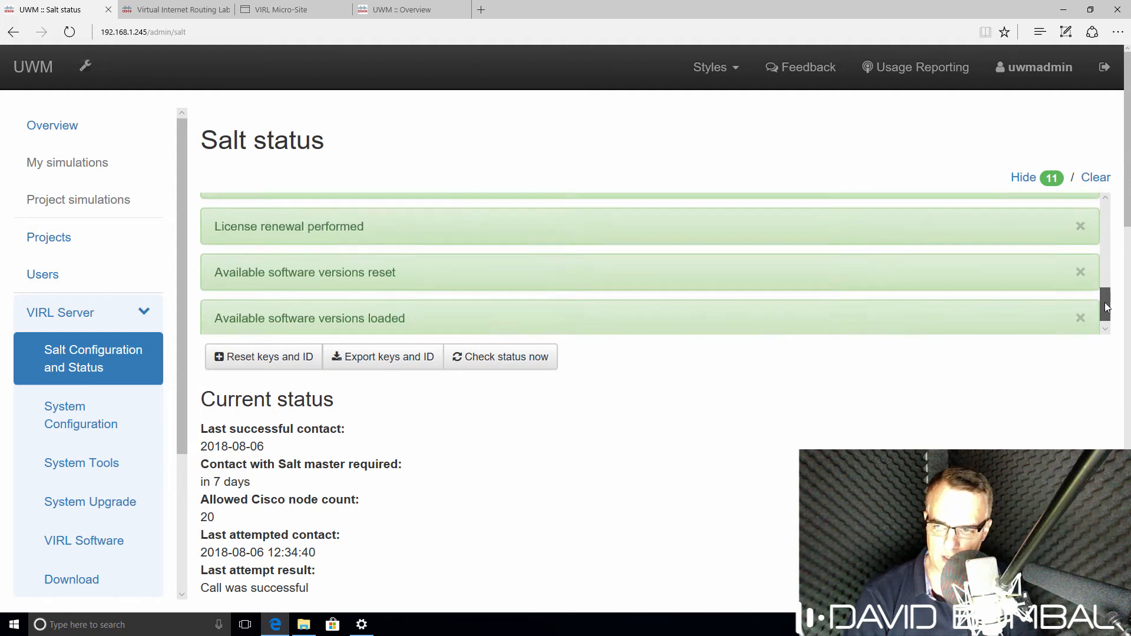
pyautogui.scroll(3)
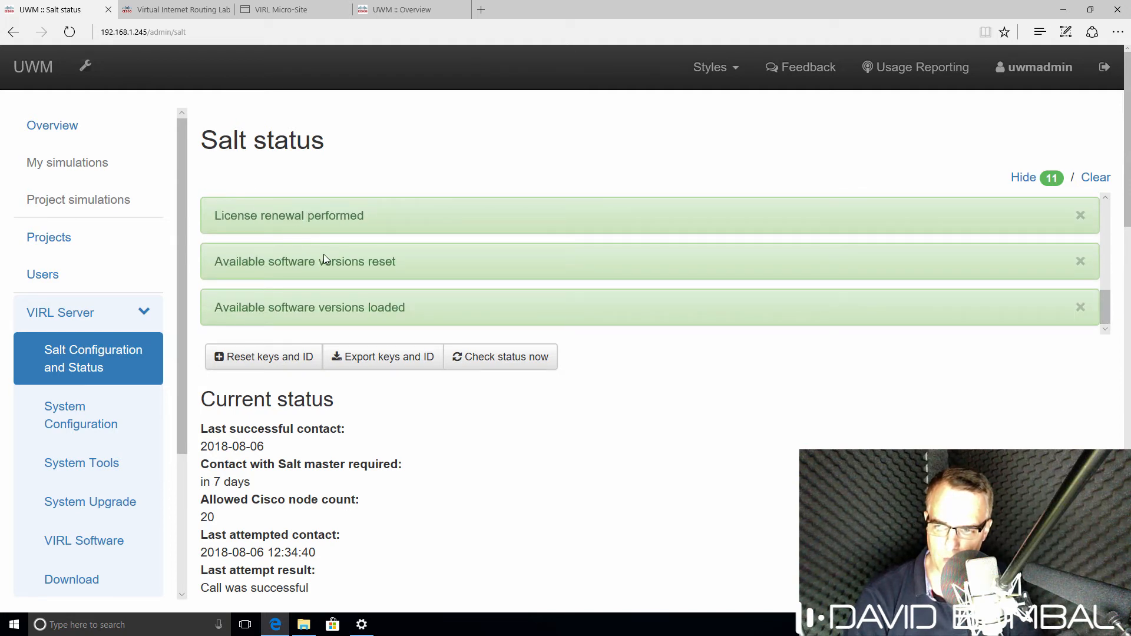
pyautogui.moveTo(869, 323)
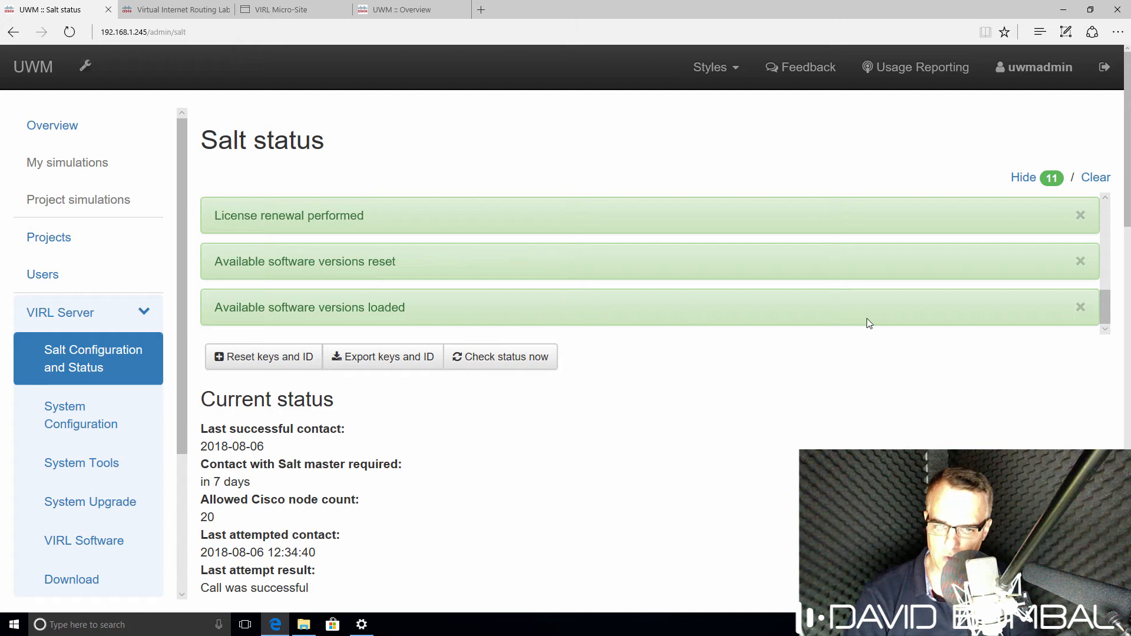
pyautogui.moveTo(434, 313)
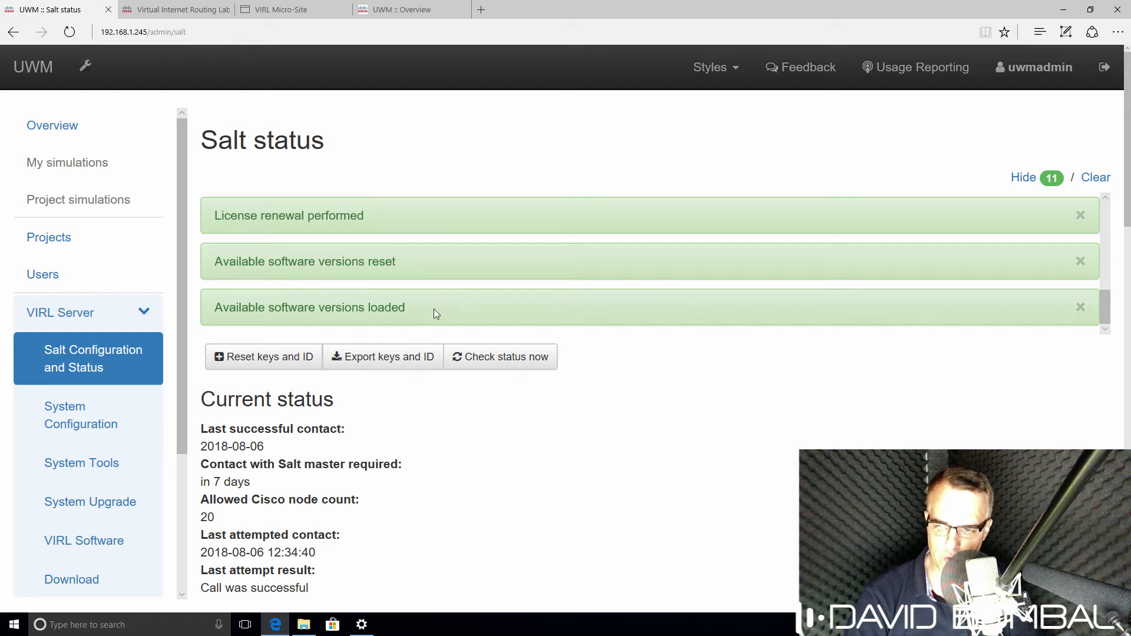
pyautogui.moveTo(482, 218)
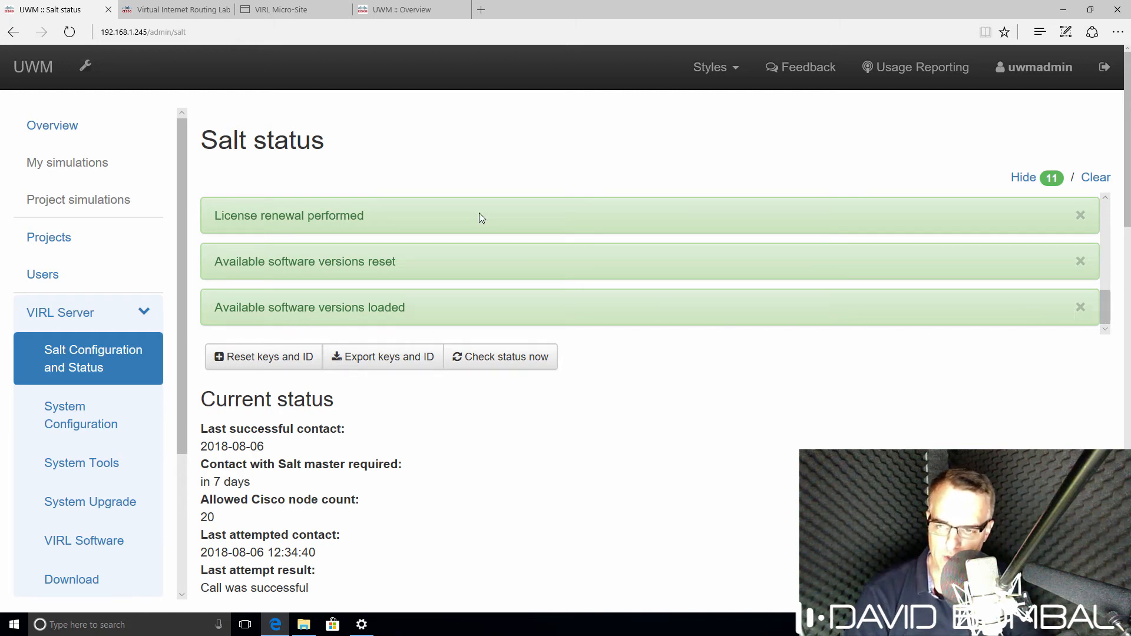
pyautogui.moveTo(542, 455)
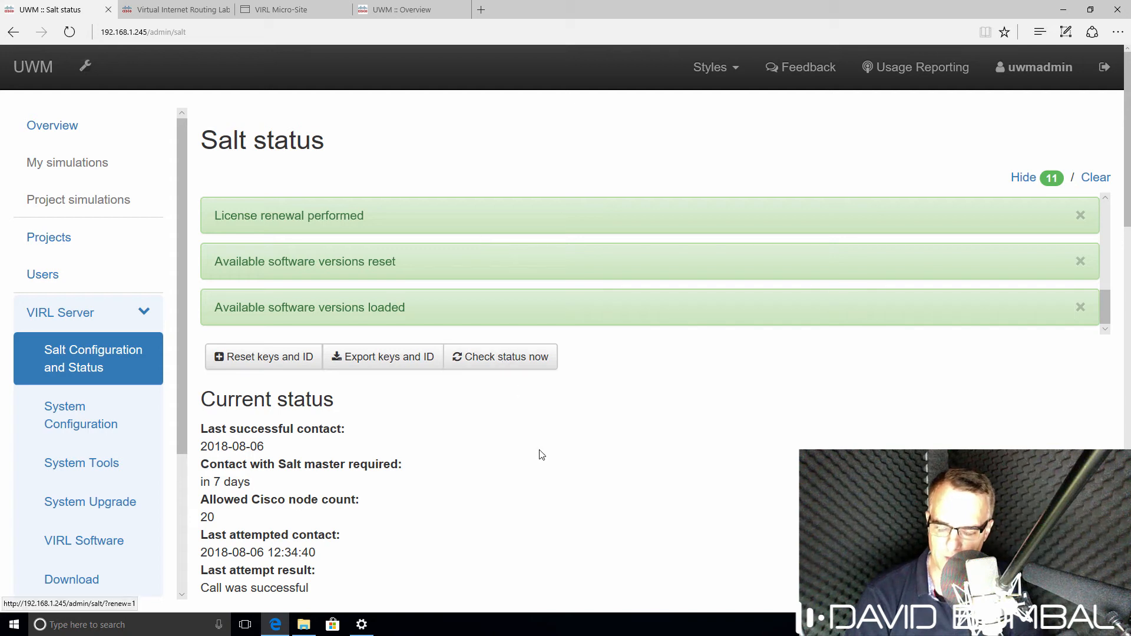
pyautogui.moveTo(523, 370)
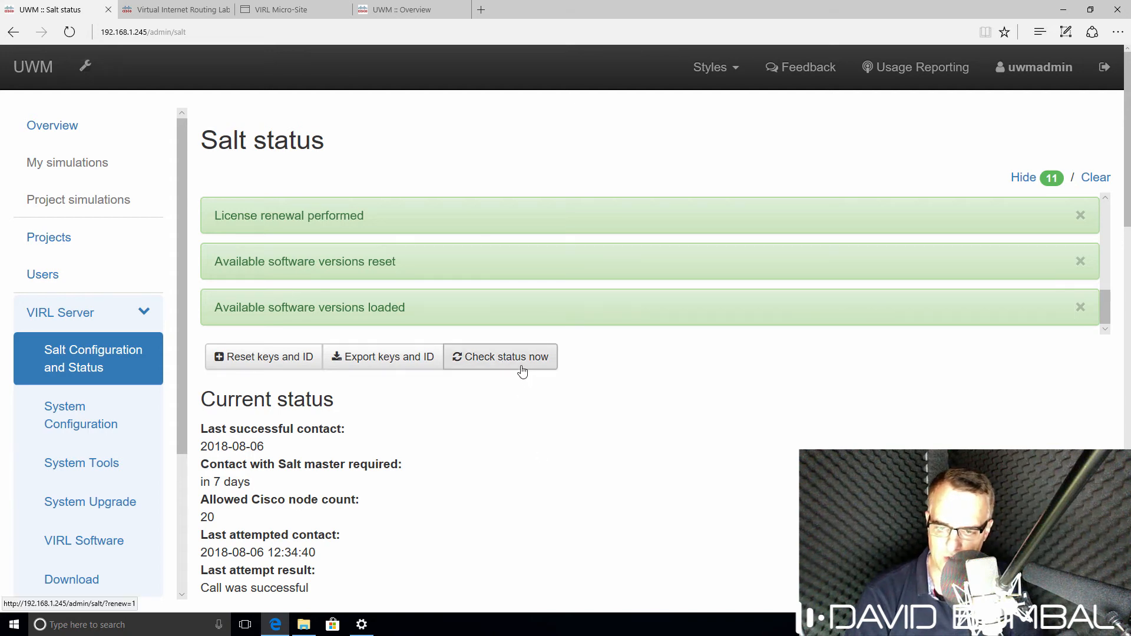
pyautogui.moveTo(502, 378)
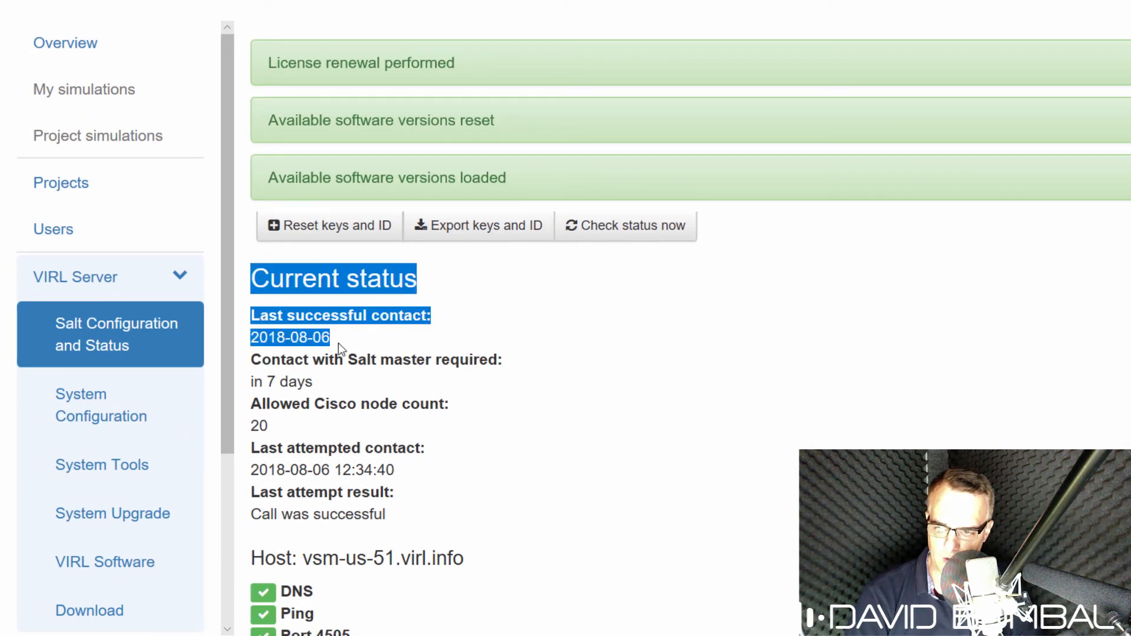
pyautogui.click(339, 350)
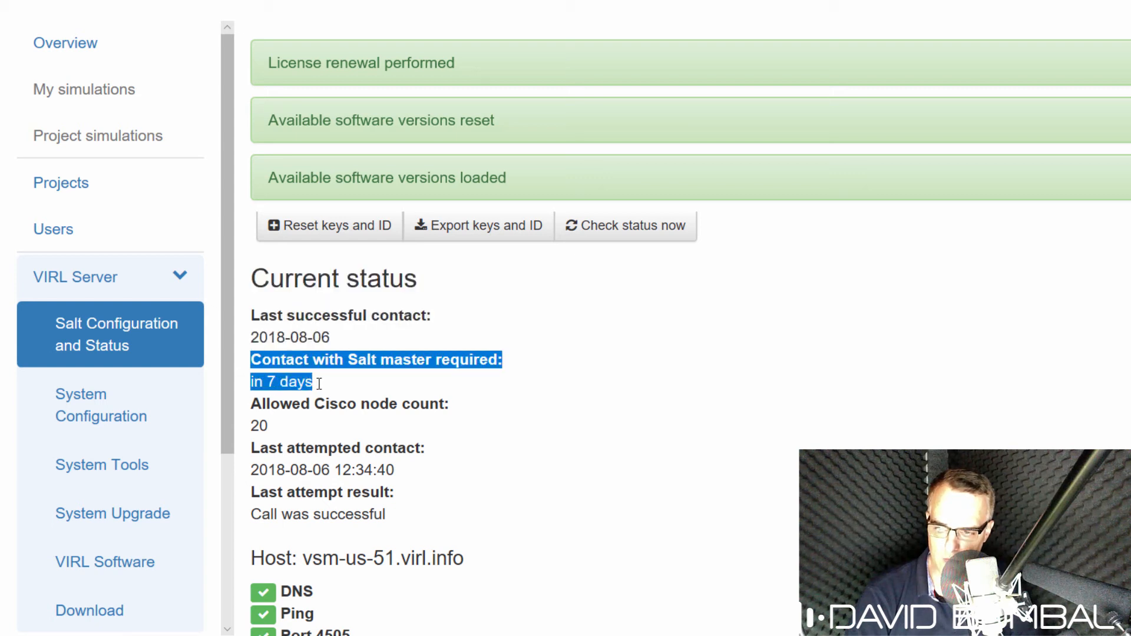
pyautogui.click(364, 384)
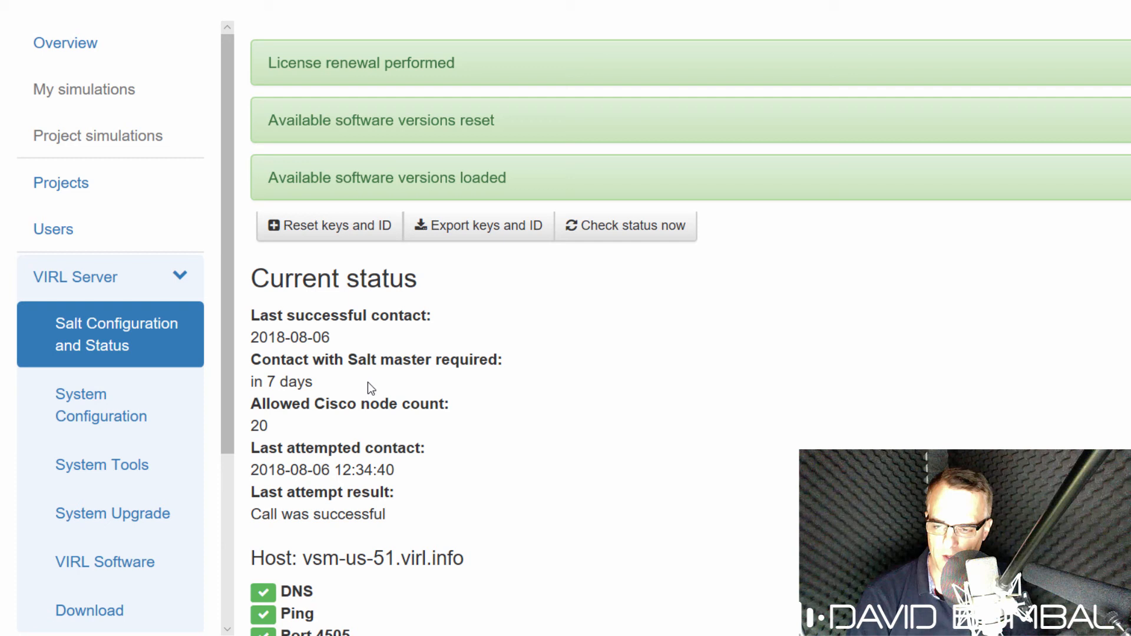
pyautogui.moveTo(343, 397)
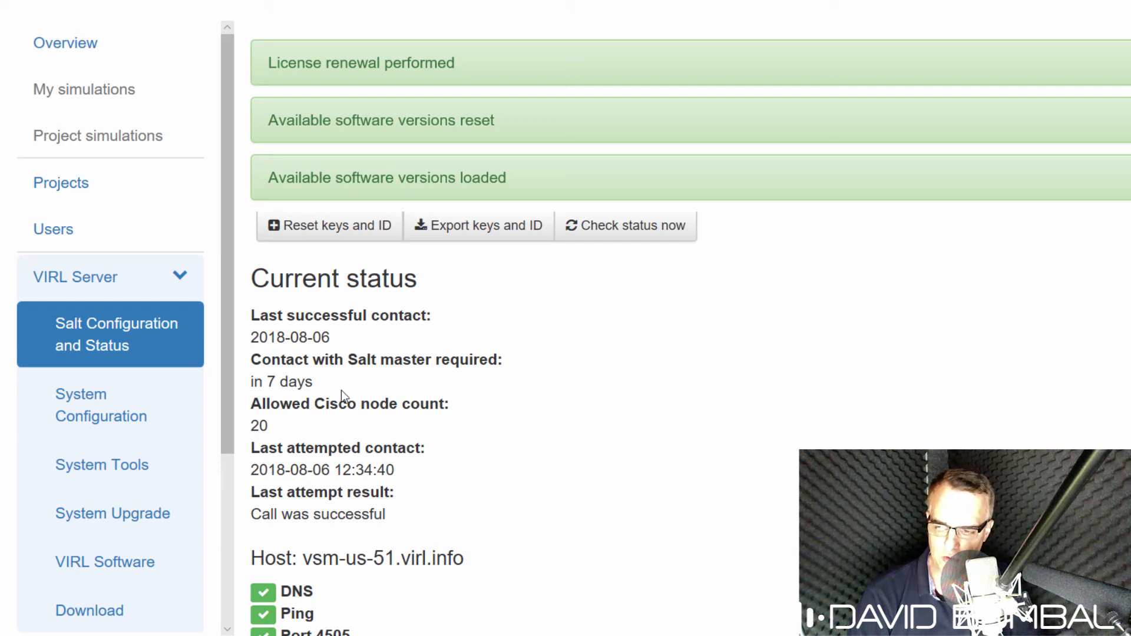
pyautogui.moveTo(249, 373)
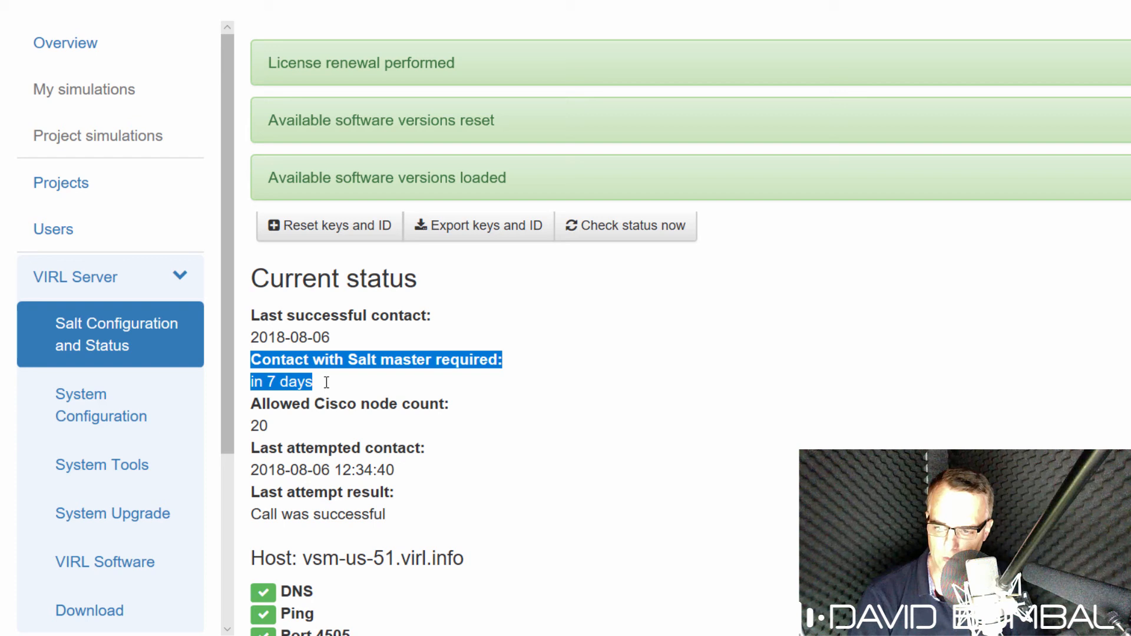
pyautogui.click(252, 400)
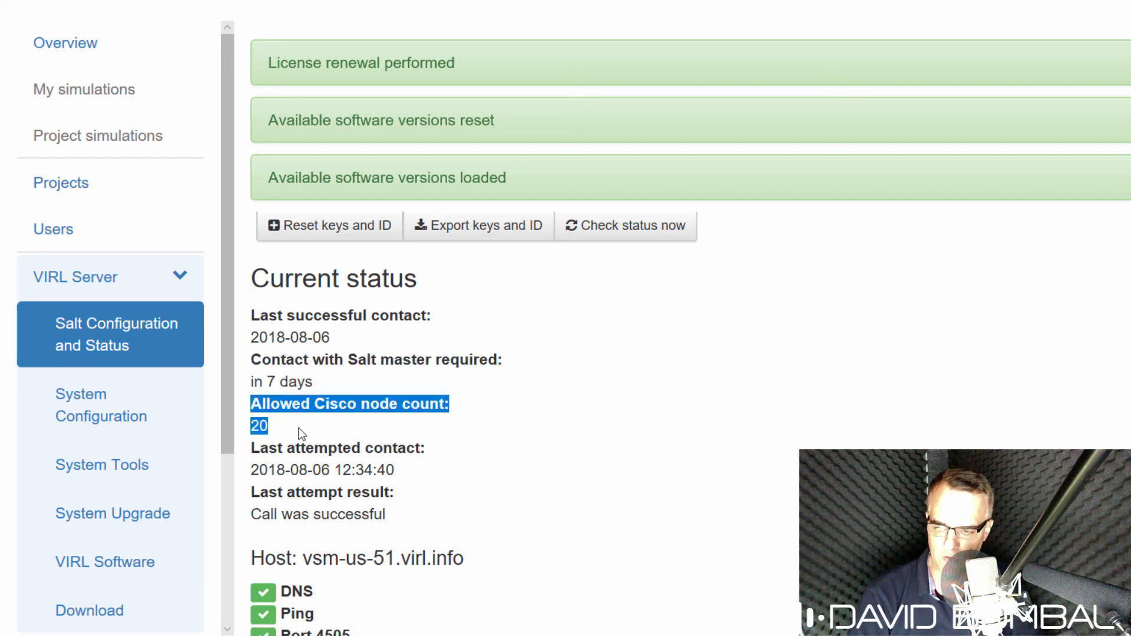
pyautogui.scroll(-3)
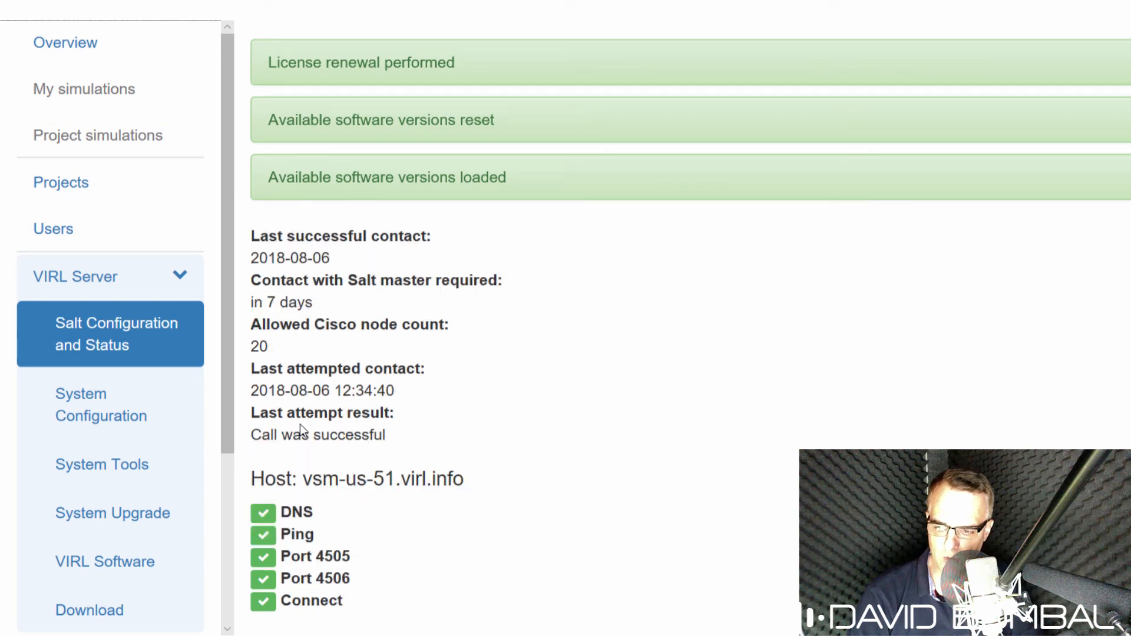
pyautogui.scroll(-3)
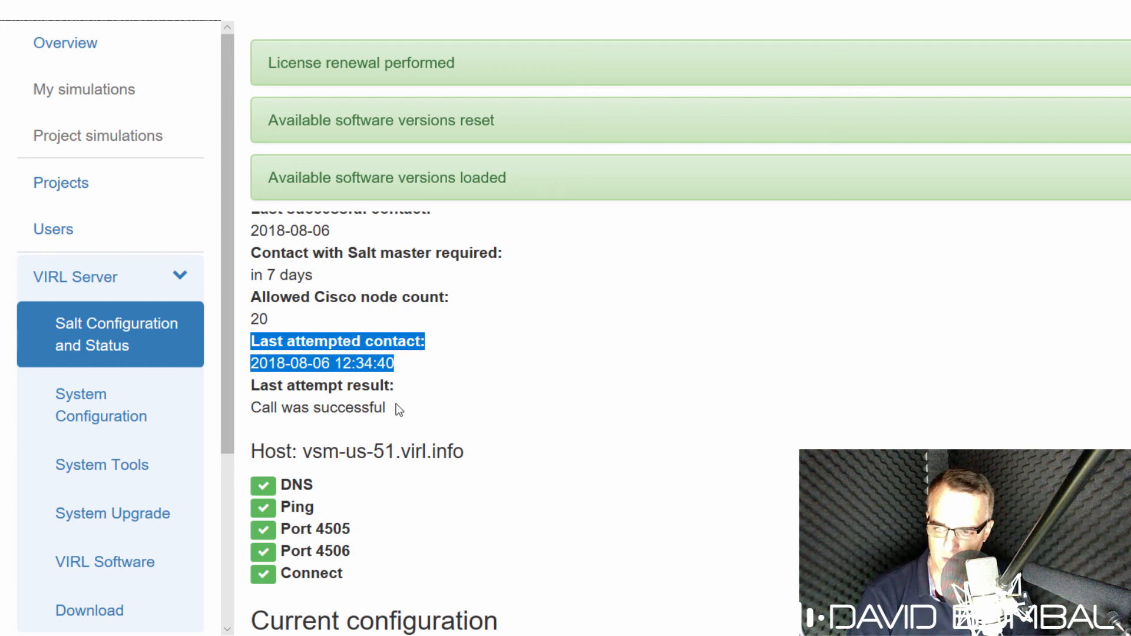
pyautogui.scroll(-3)
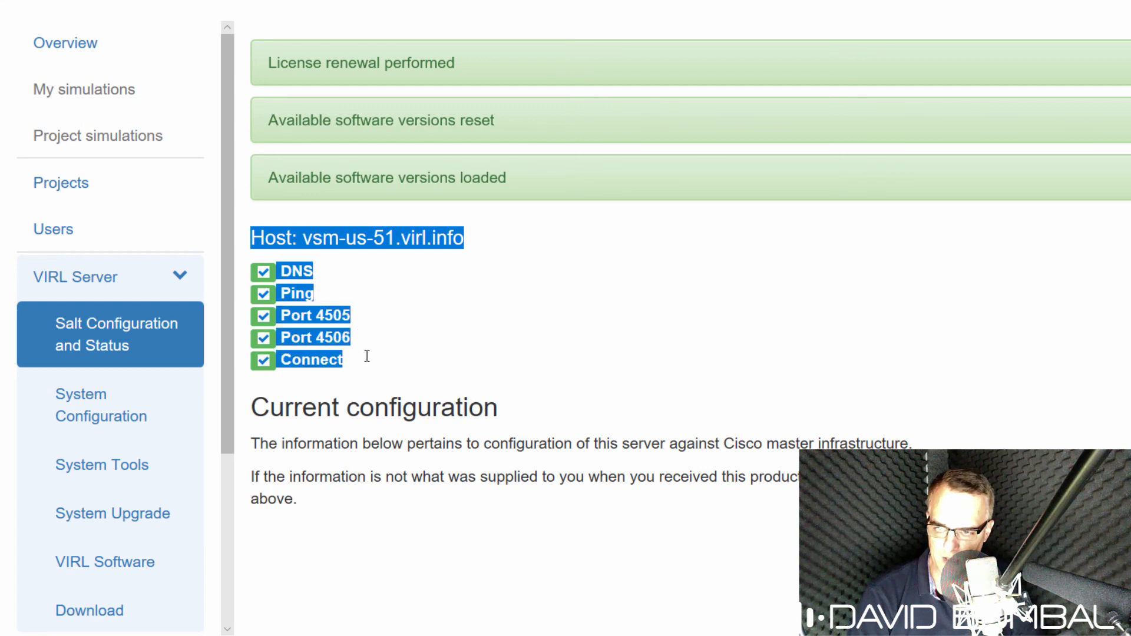
pyautogui.moveTo(362, 258)
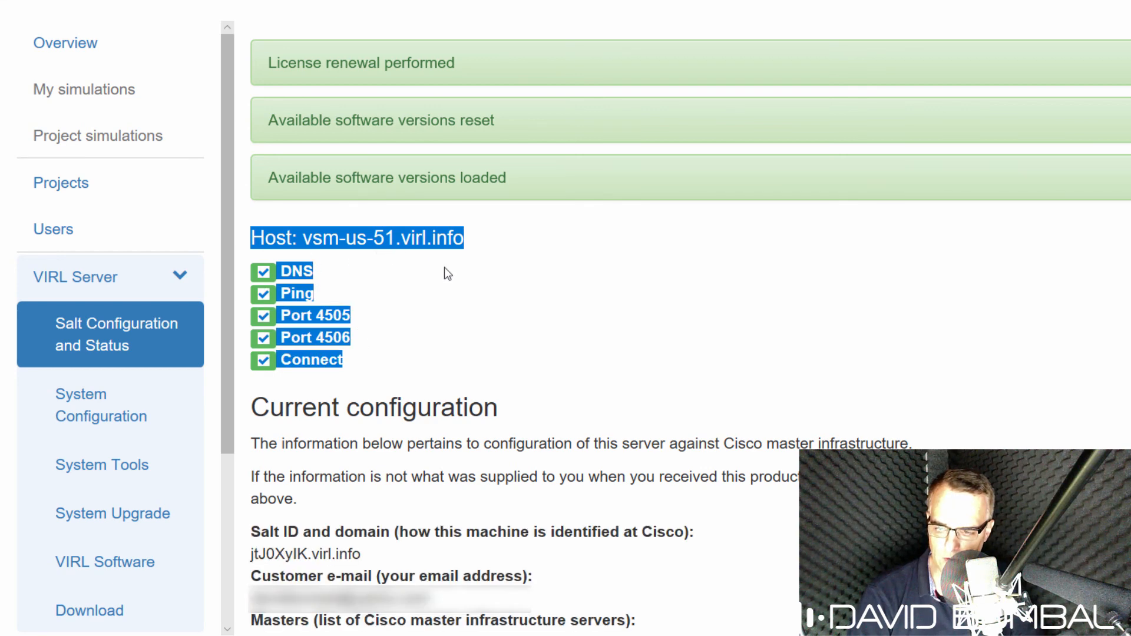
pyautogui.scroll(-3)
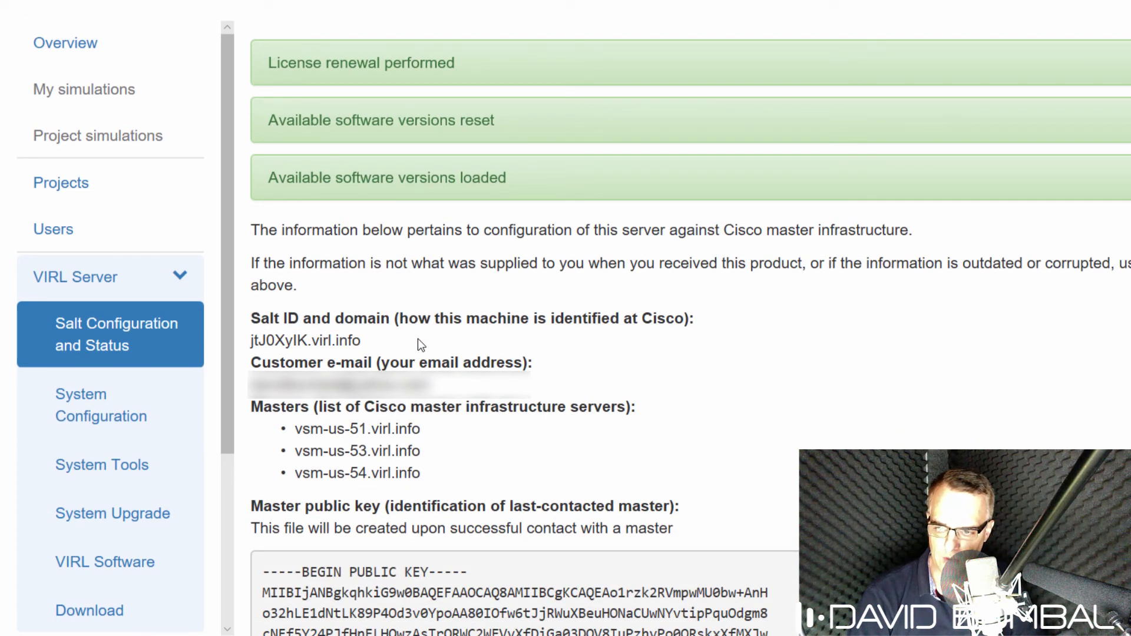
pyautogui.moveTo(1058, 390)
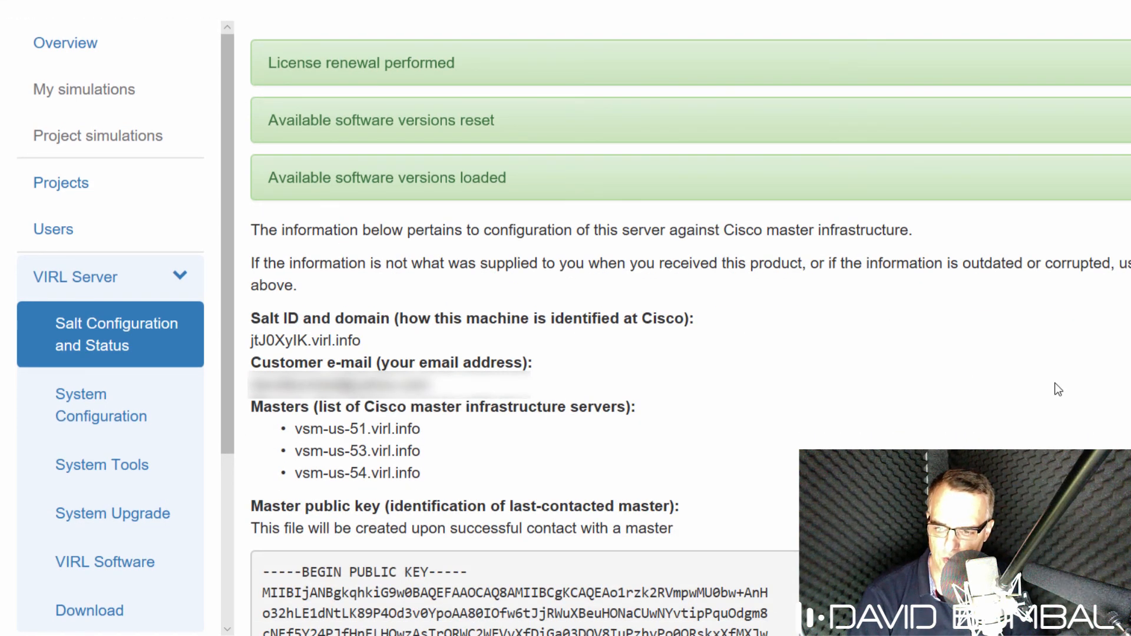
pyautogui.scroll(-3)
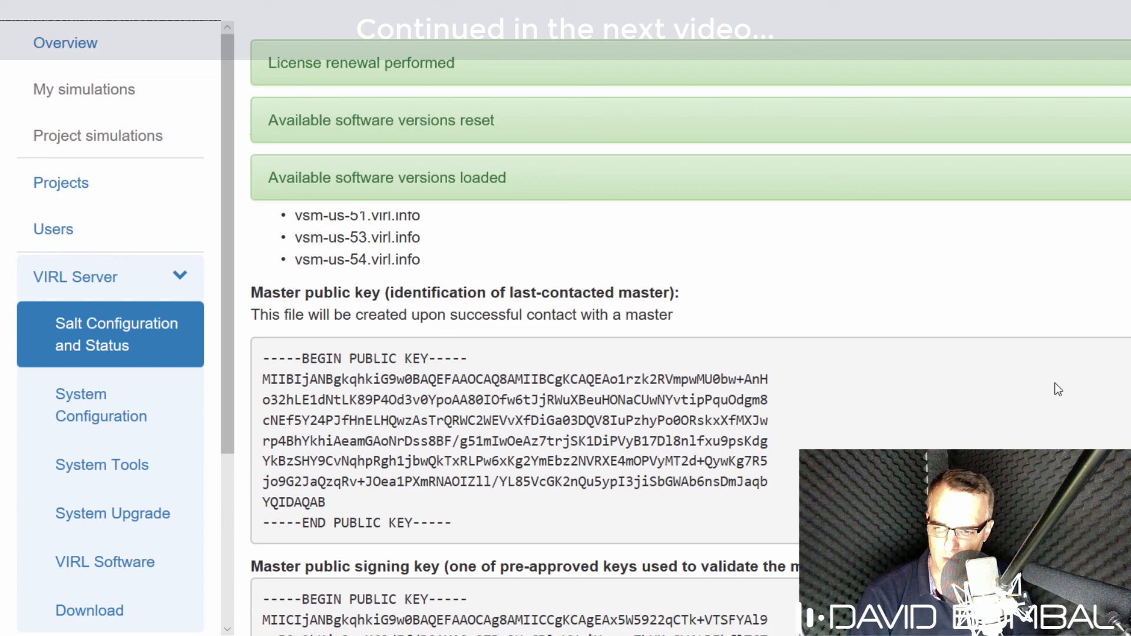
pyautogui.scroll(-3)
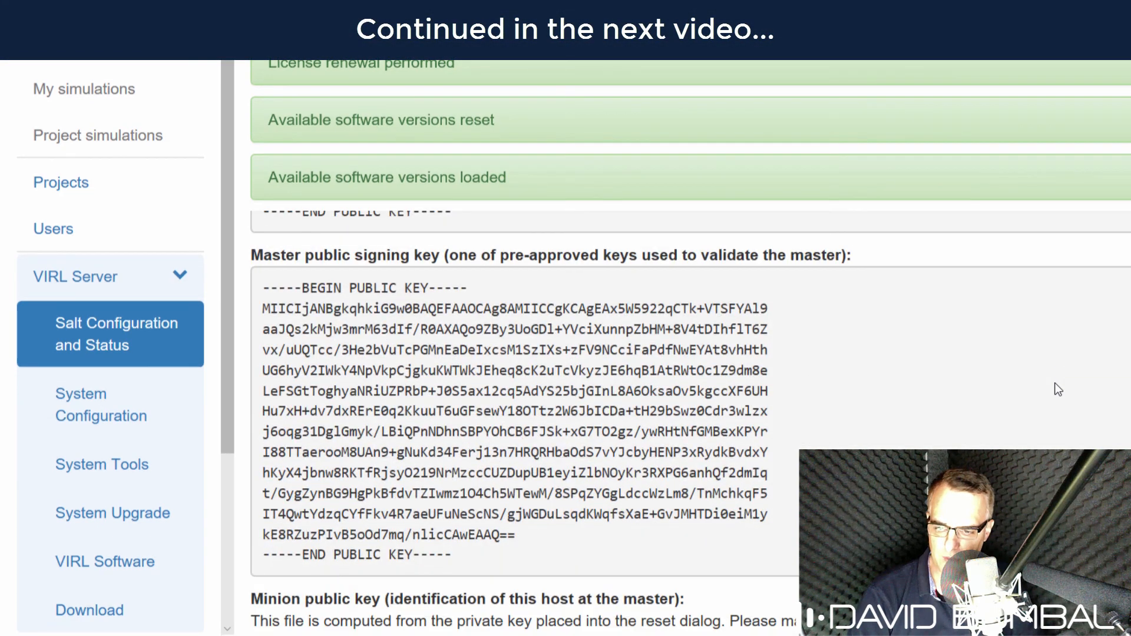